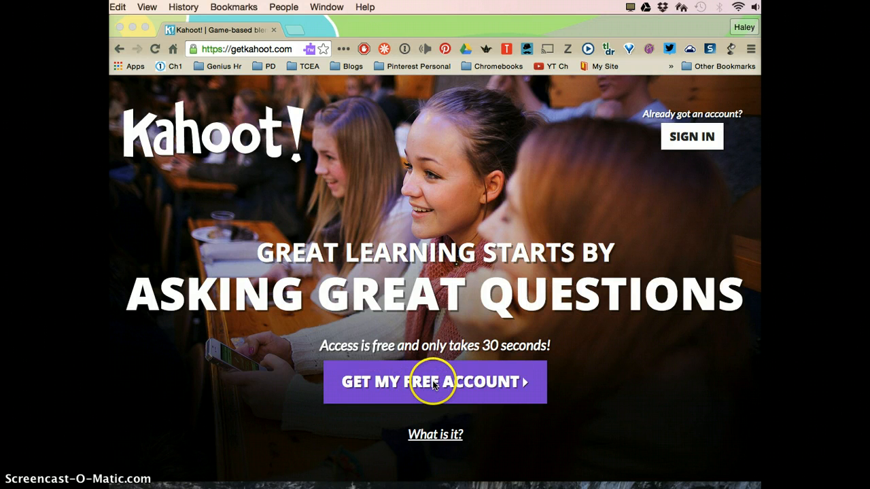
Open the free sign-up form, choose 'I'm a teacher', then switch to Sign In
{"action": "left_click", "coordinate": [434, 381]}
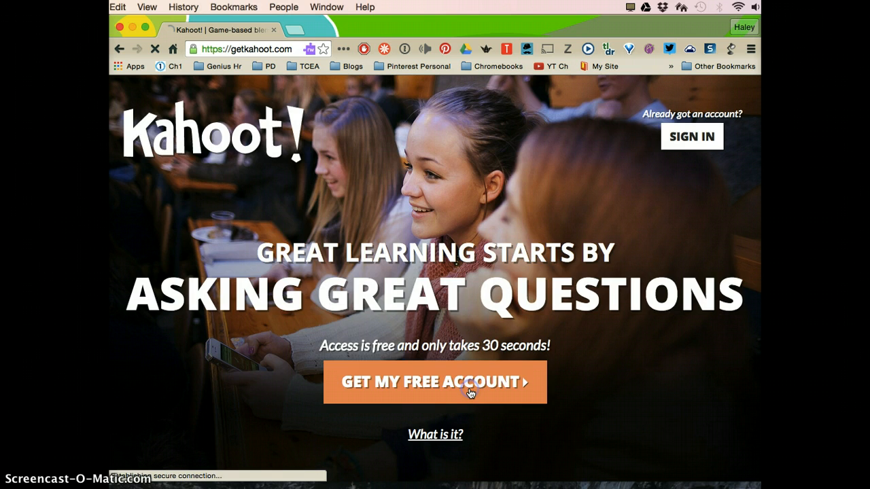
{"action": "left_click", "coordinate": [435, 382]}
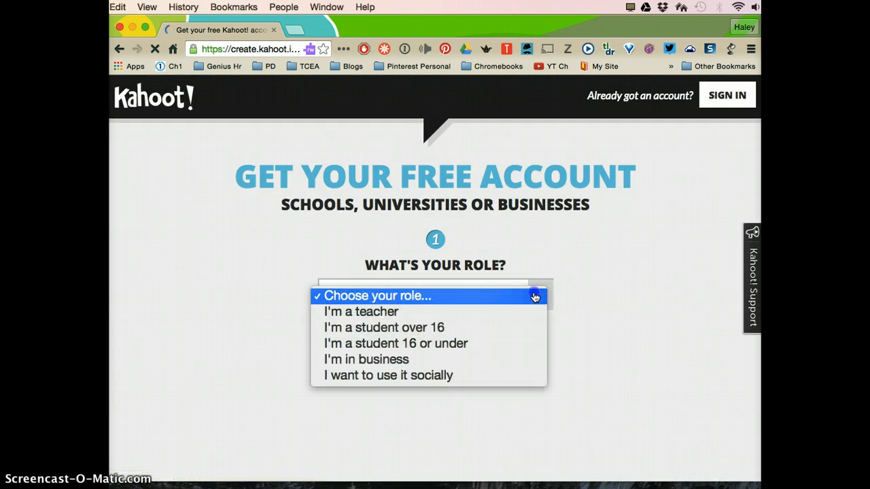
{"action": "left_click", "coordinate": [361, 311]}
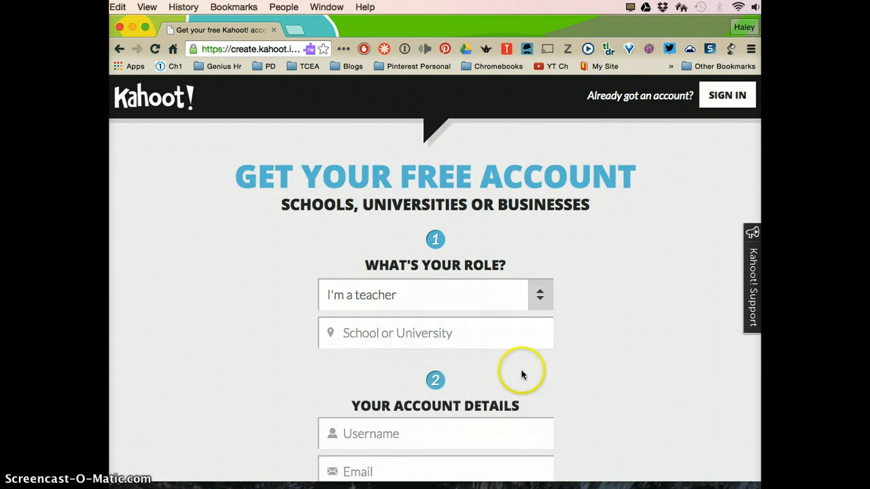
{"action": "scroll", "scroll_direction": "down", "scroll_amount": 3}
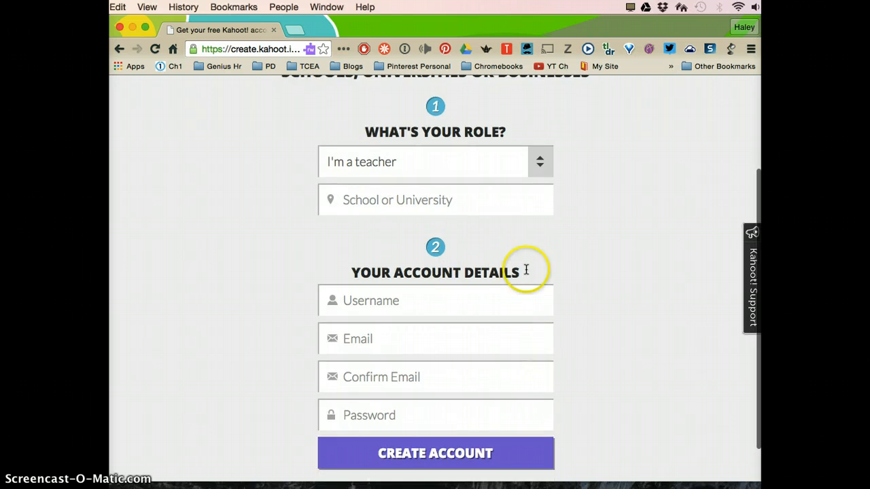
{"action": "scroll", "scroll_direction": "up", "scroll_amount": 3}
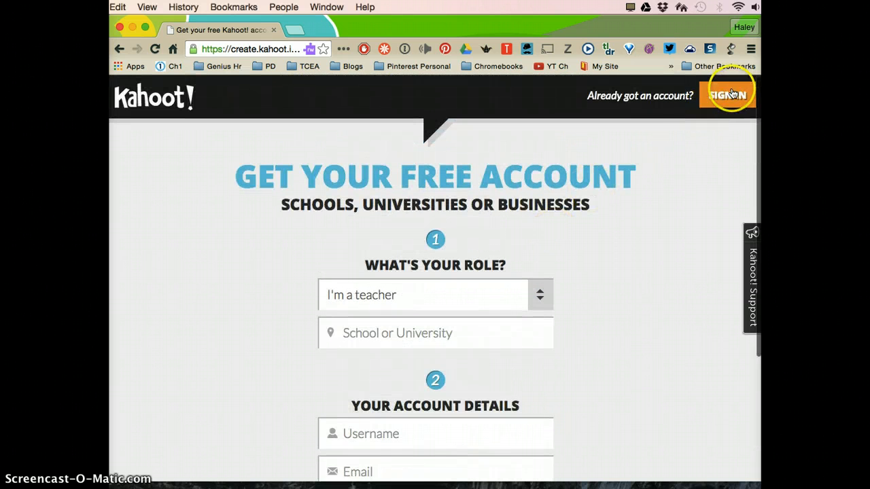
{"action": "left_click", "coordinate": [727, 95]}
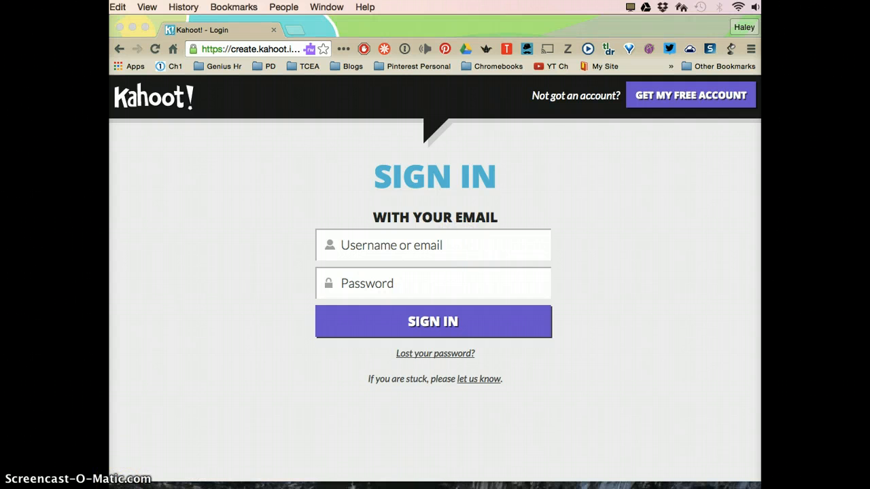
Sign in with the account credentials to reach the Create new Kahoot! dashboard
{"action": "left_click", "coordinate": [433, 322]}
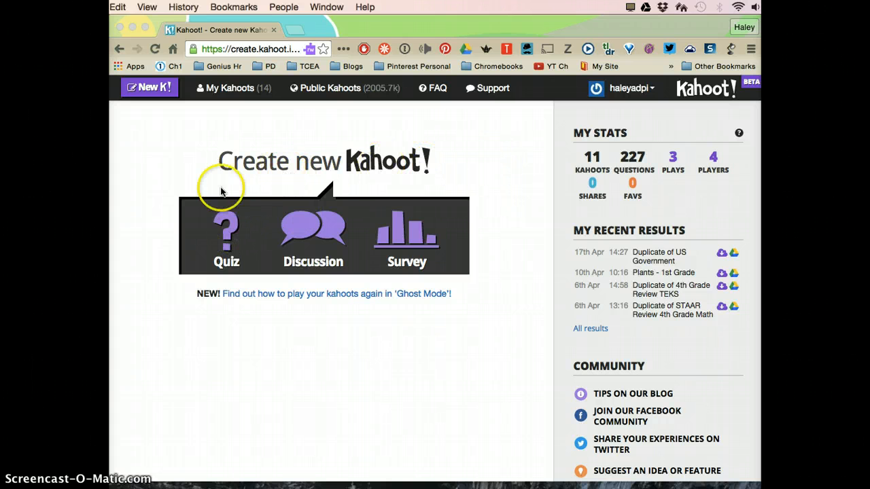
{"action": "mouse_move", "coordinate": [284, 243]}
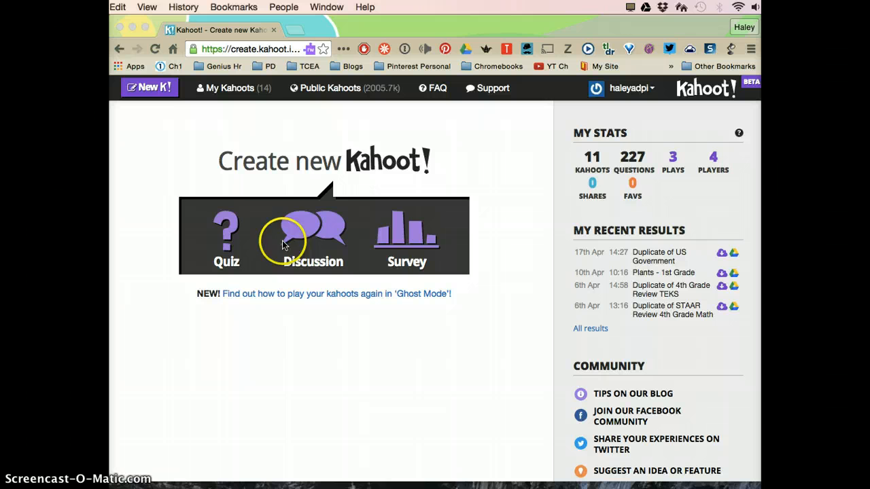
{"action": "mouse_move", "coordinate": [283, 217]}
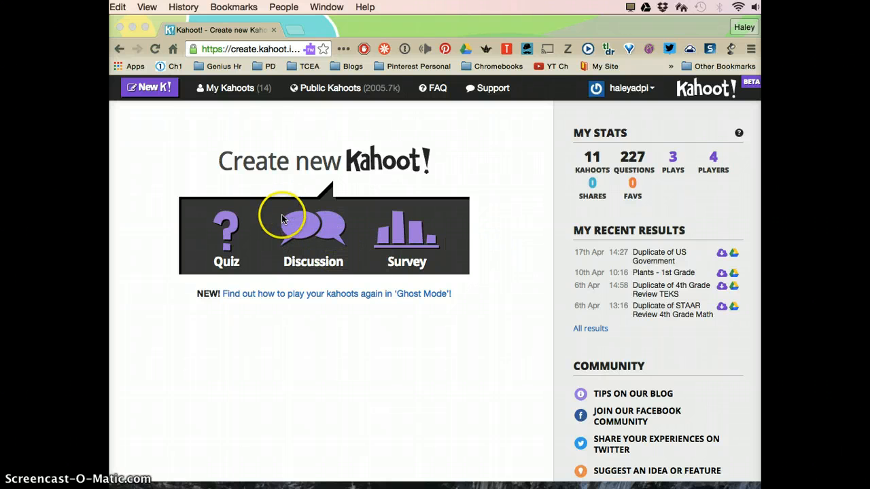
{"action": "mouse_move", "coordinate": [227, 119]}
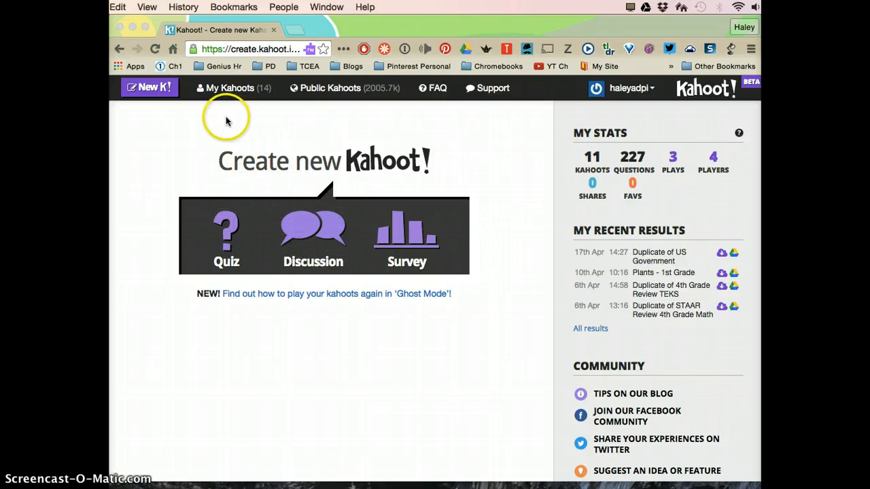
{"action": "mouse_move", "coordinate": [362, 98]}
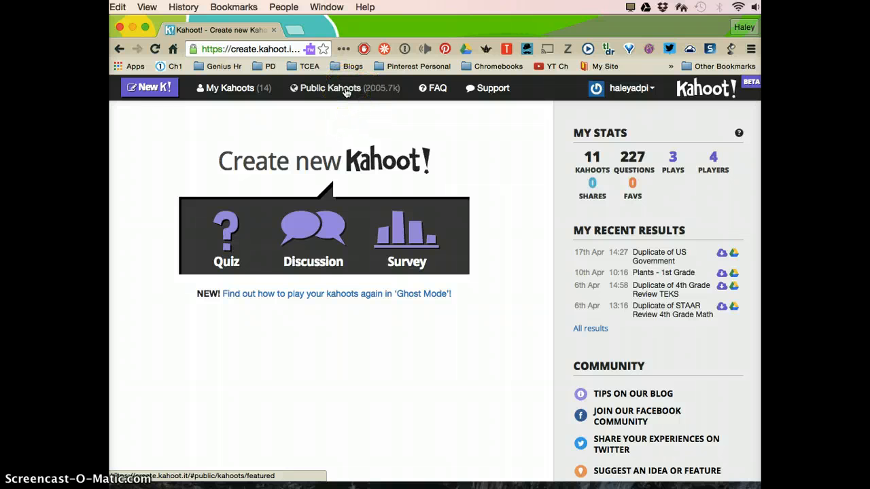
Search Public Kahoots for 'Charlie and the Chocolate Factory' and scroll the matching quizzes
{"action": "left_click", "coordinate": [329, 88]}
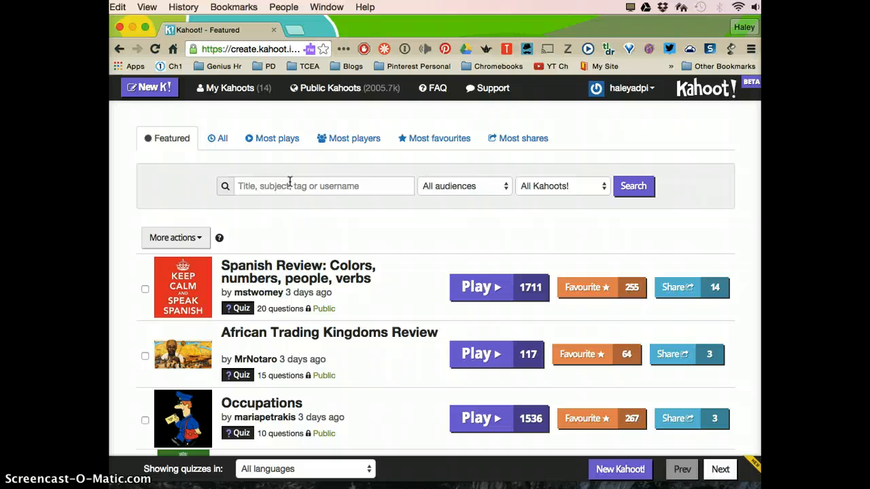
{"action": "type", "text": "Ch"}
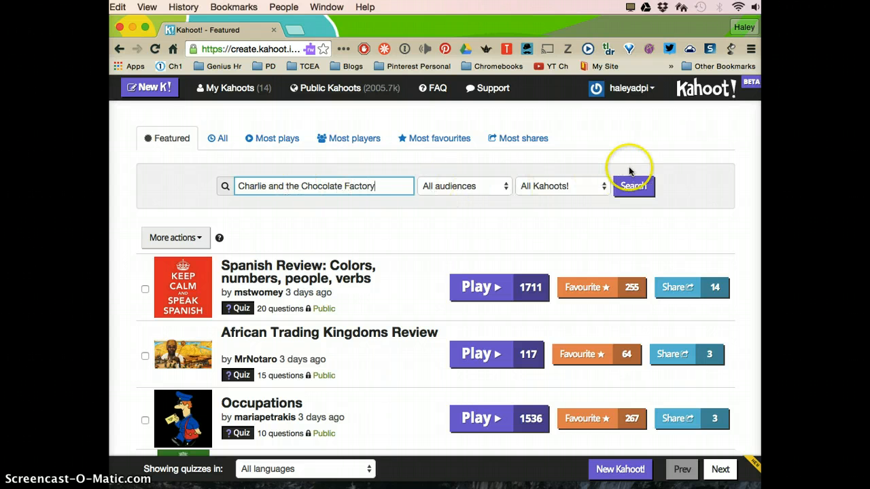
{"action": "left_click", "coordinate": [633, 185]}
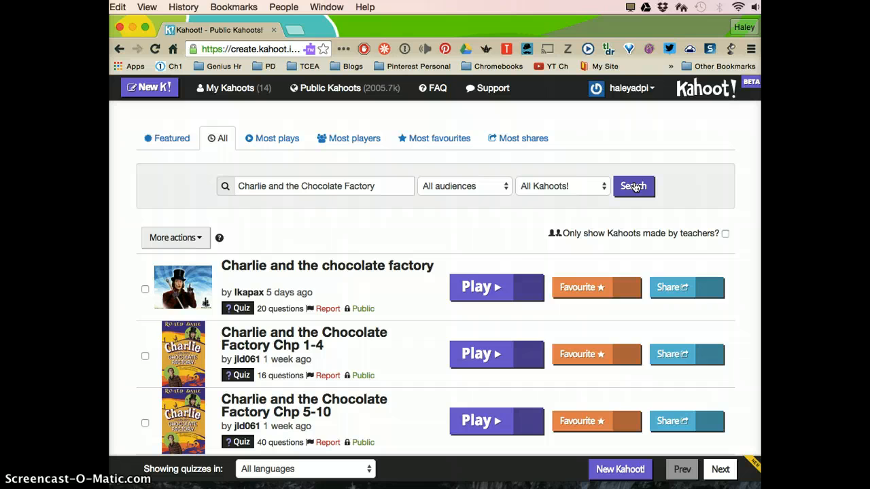
{"action": "scroll", "scroll_direction": "down", "scroll_amount": 3}
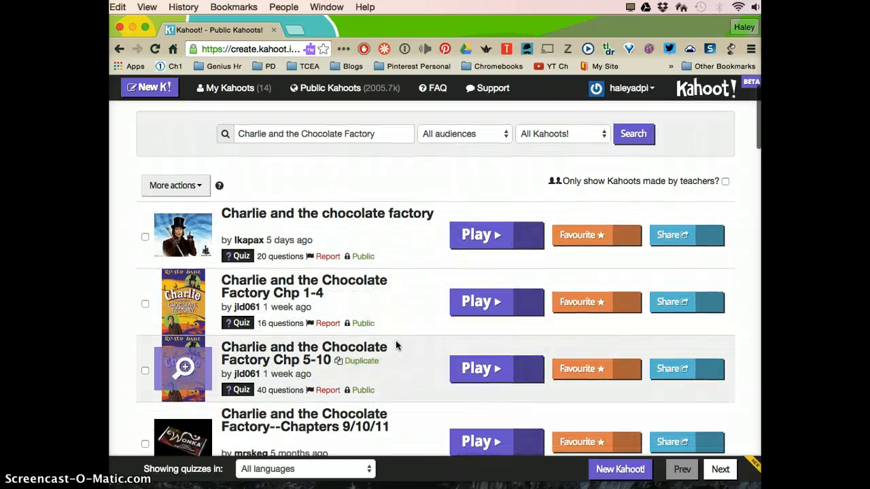
{"action": "left_click", "coordinate": [303, 353]}
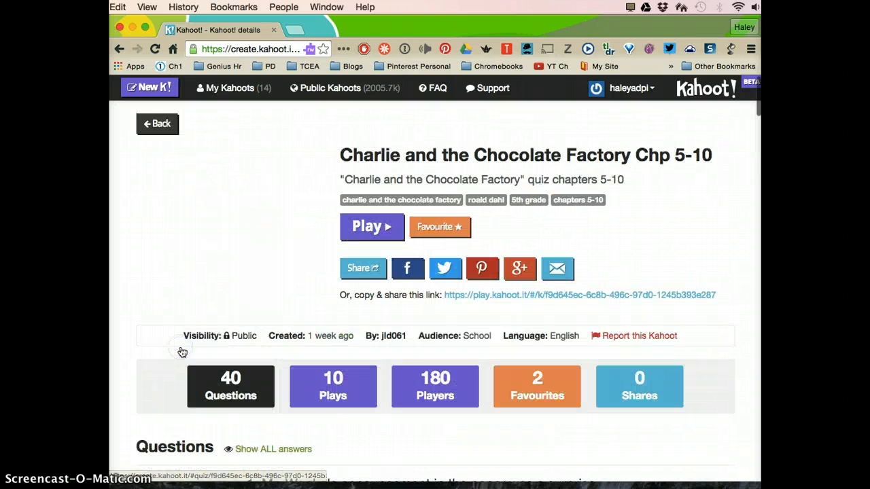
{"action": "scroll", "scroll_direction": "down", "scroll_amount": 3}
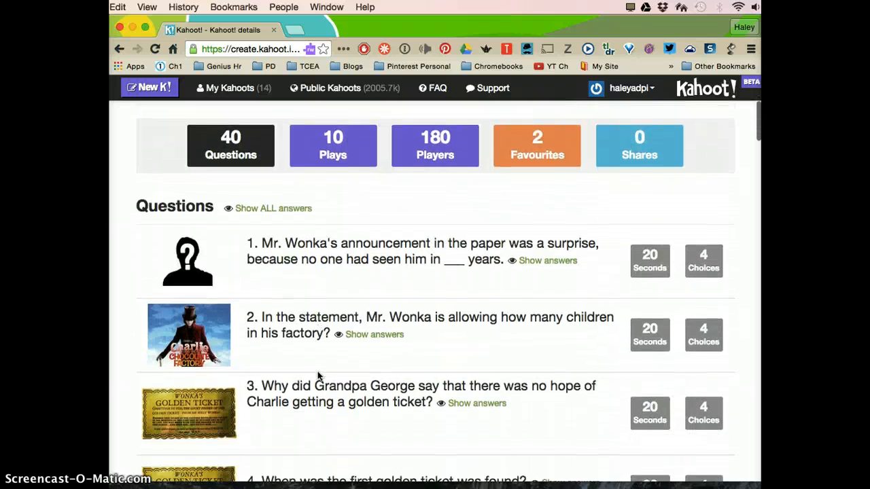
{"action": "scroll", "scroll_direction": "down", "scroll_amount": 3}
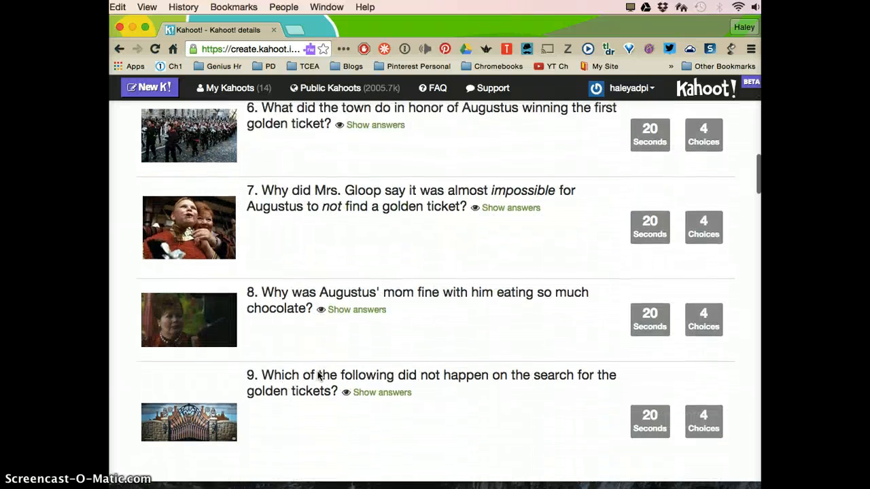
{"action": "scroll", "scroll_direction": "down", "scroll_amount": 3}
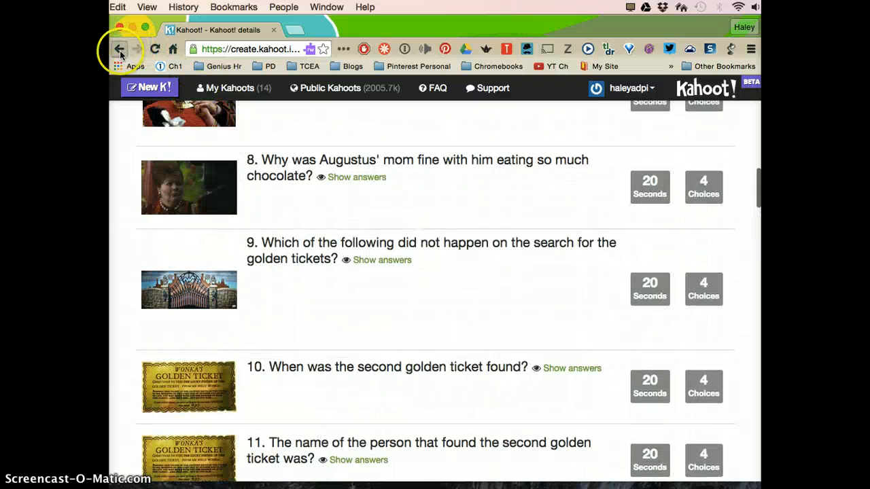
{"action": "left_click", "coordinate": [119, 49]}
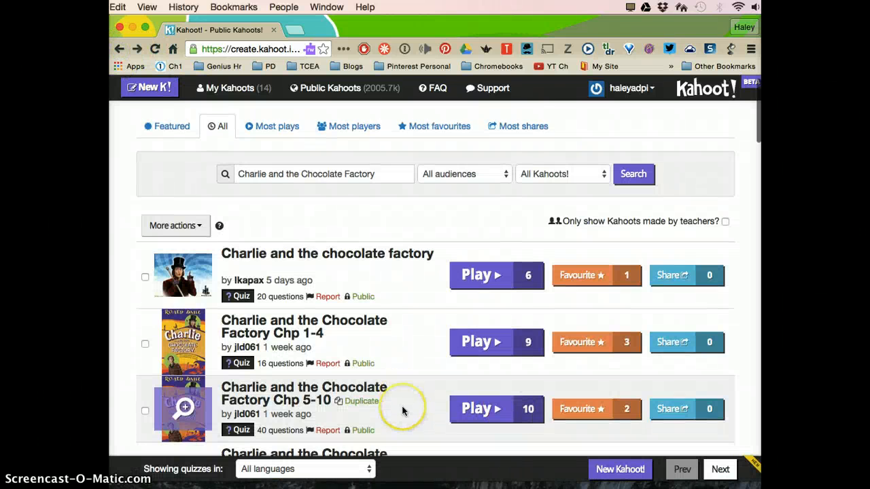
{"action": "scroll", "scroll_direction": "down", "scroll_amount": 3}
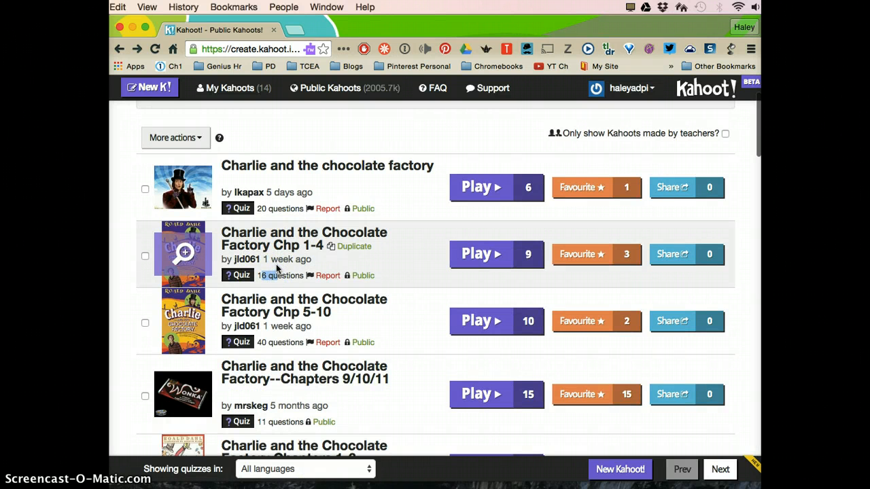
{"action": "scroll", "scroll_direction": "down", "scroll_amount": 3}
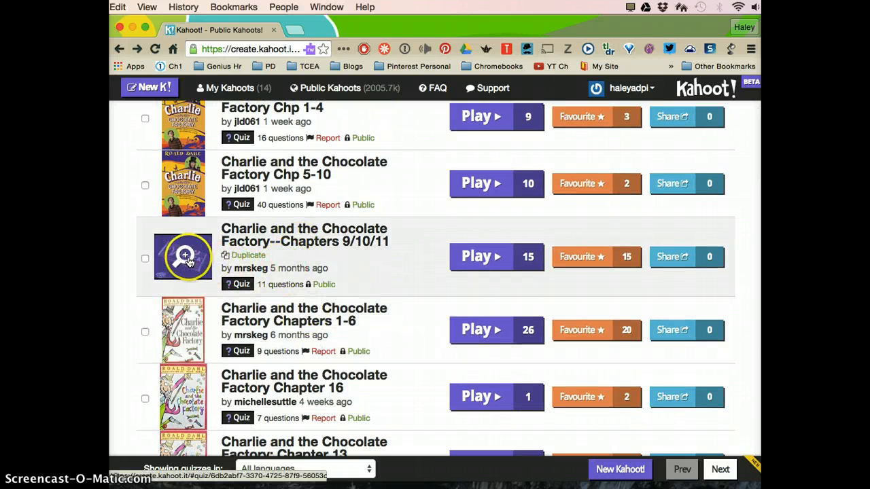
{"action": "mouse_move", "coordinate": [310, 292]}
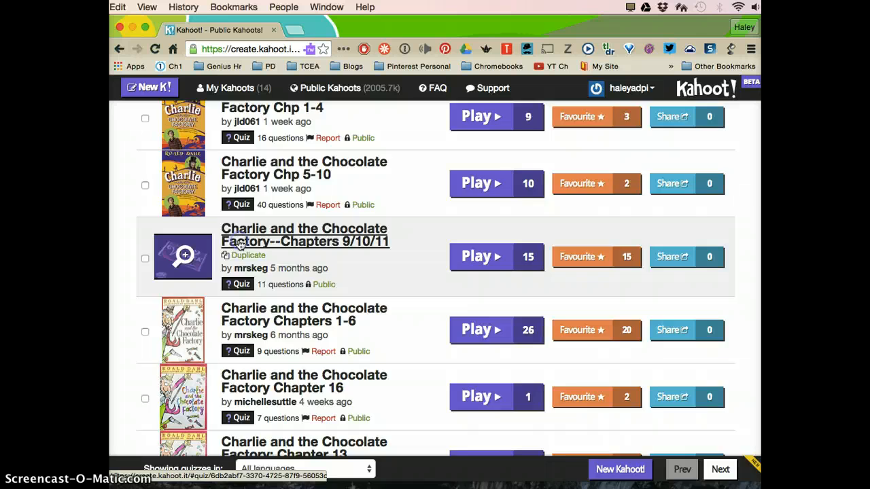
Preview the Chapters 9/10/11 quiz and its 11 questions, return to results, and start it
{"action": "left_click", "coordinate": [303, 234]}
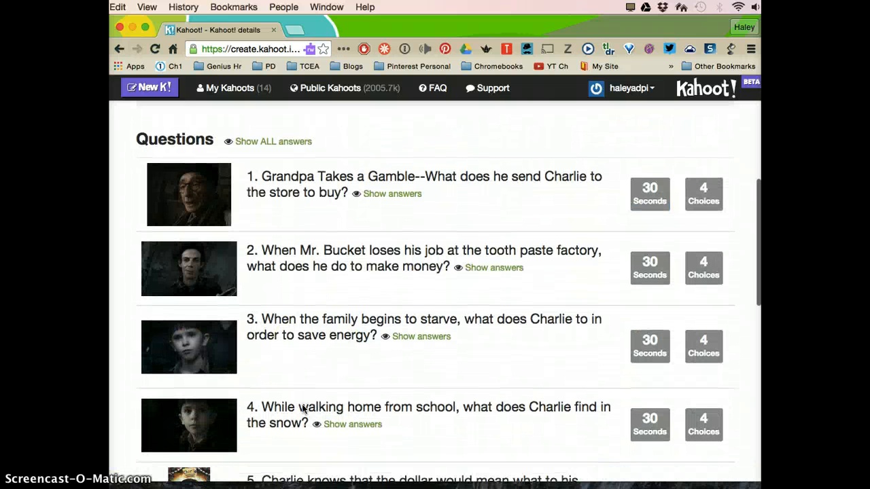
{"action": "scroll", "scroll_direction": "down", "scroll_amount": 3}
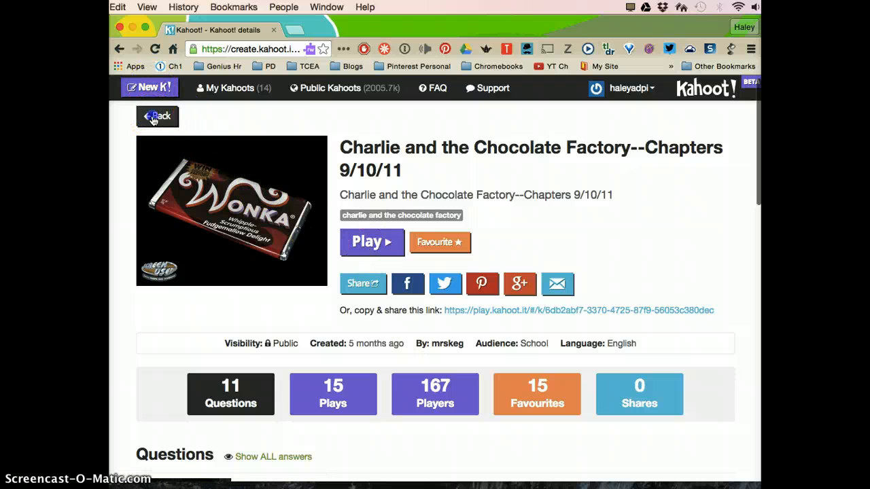
{"action": "left_click", "coordinate": [158, 116]}
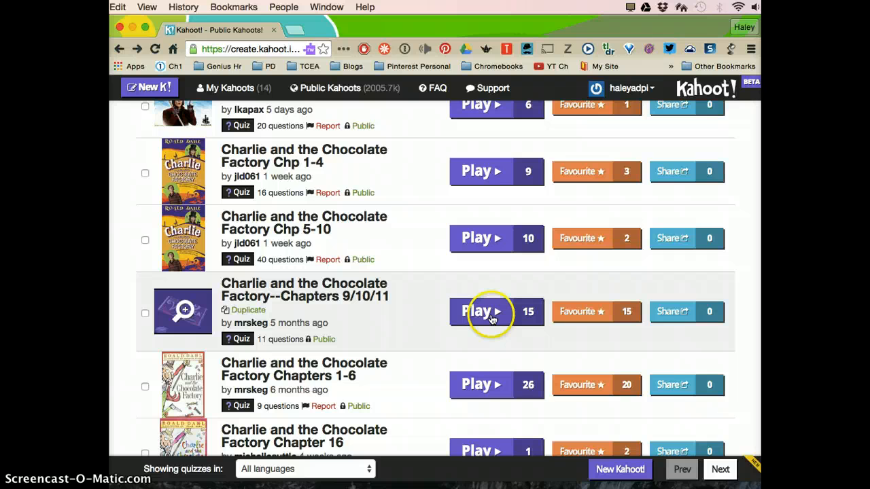
{"action": "left_click", "coordinate": [481, 311]}
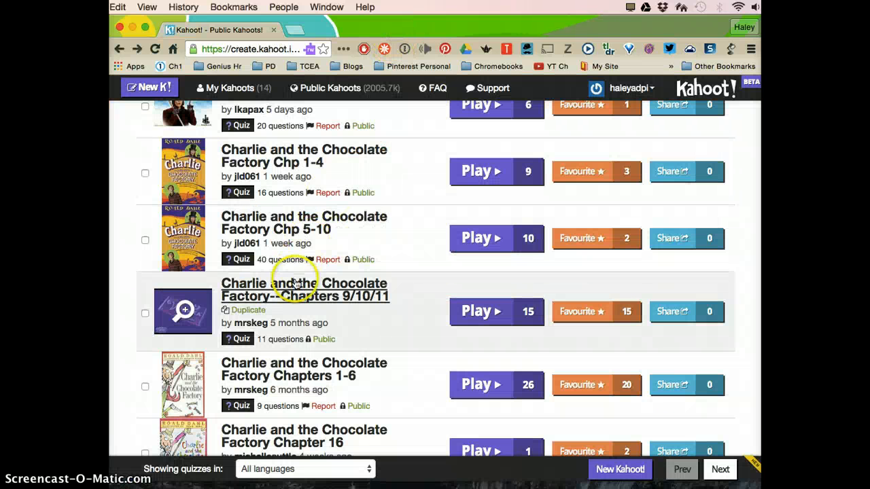
Duplicate the Chapters 9/10/11 quiz into a draft copy under My Kahoots
{"action": "left_click", "coordinate": [304, 289]}
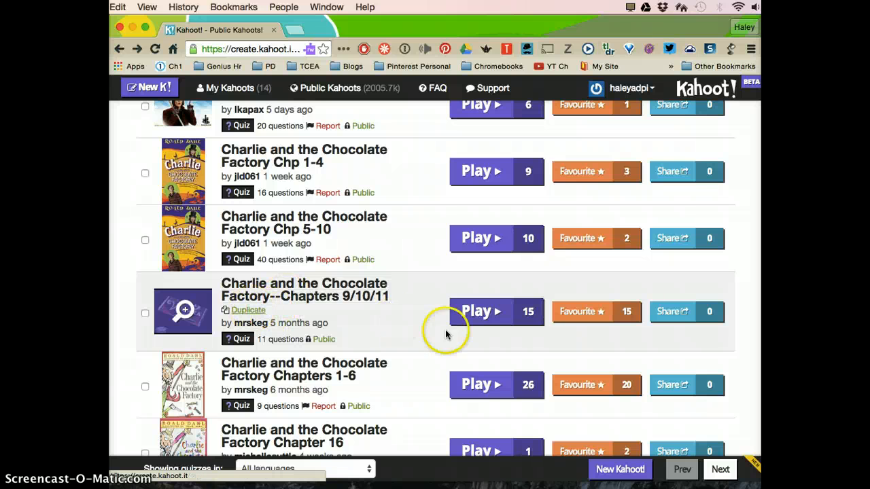
{"action": "mouse_move", "coordinate": [258, 319]}
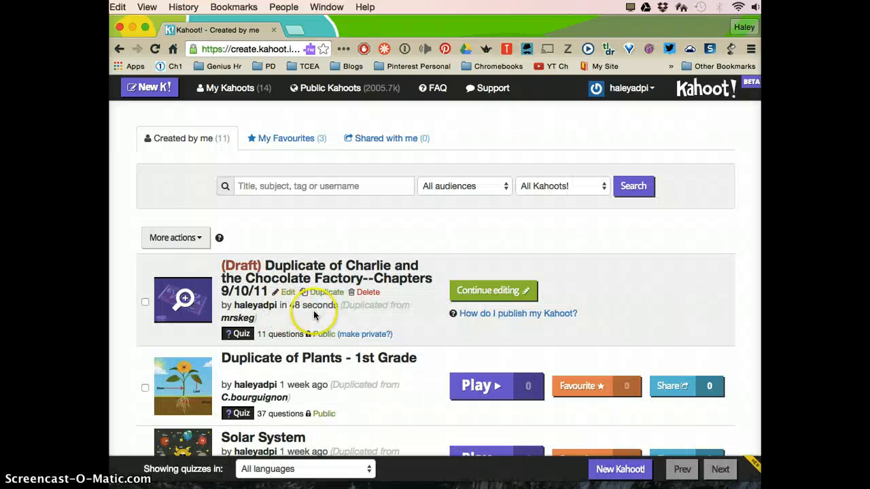
{"action": "mouse_move", "coordinate": [409, 253]}
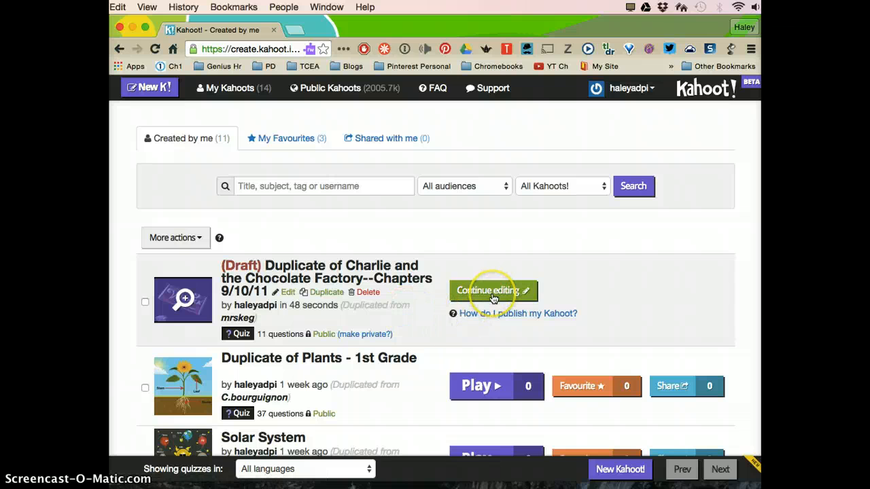
Resume editing the duplicated draft and browse its questions through to question 5
{"action": "left_click", "coordinate": [488, 290]}
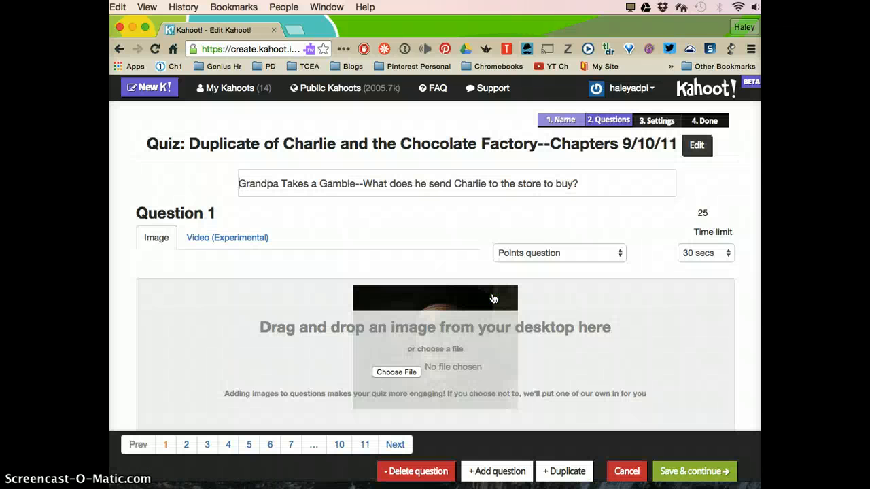
{"action": "left_click", "coordinate": [455, 183]}
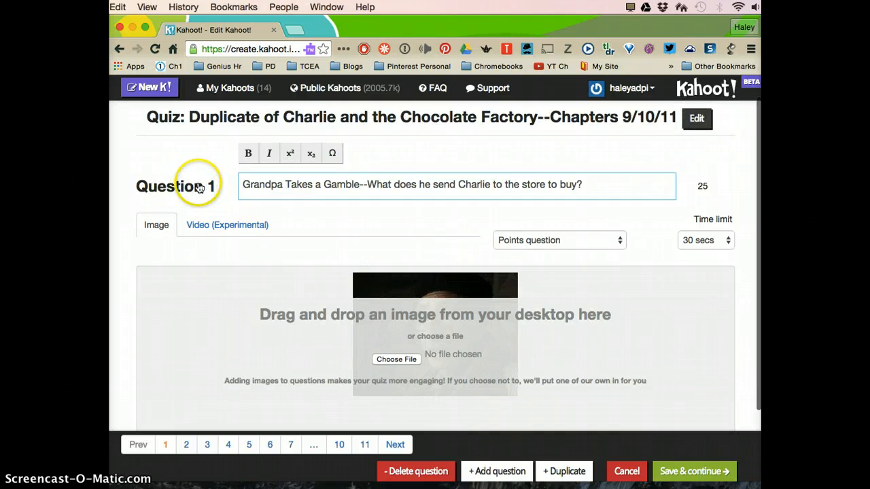
{"action": "scroll", "scroll_direction": "down", "scroll_amount": 3}
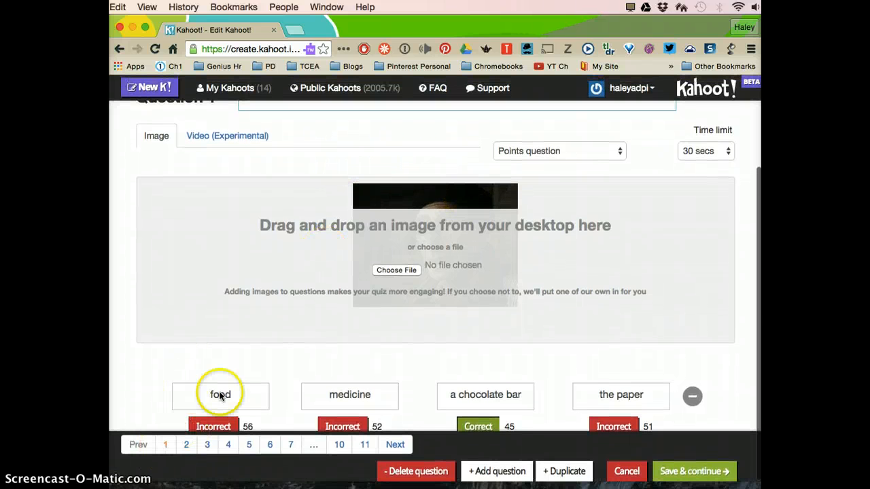
{"action": "left_click", "coordinate": [186, 444]}
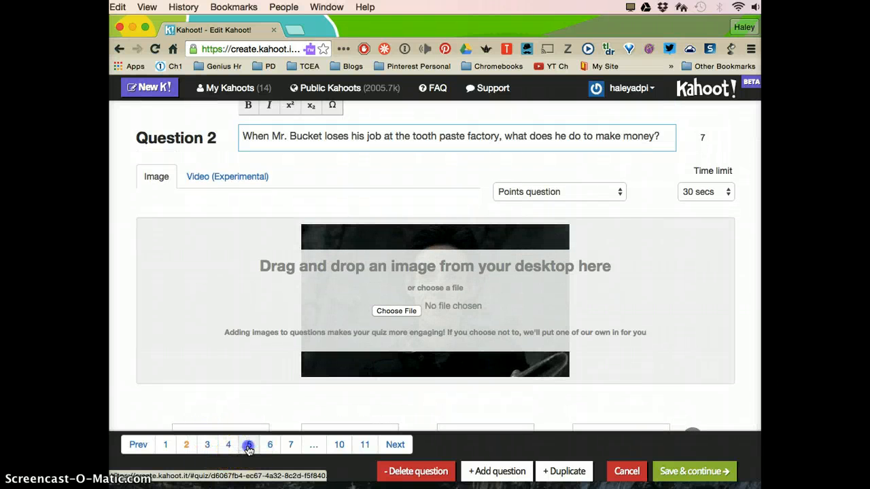
{"action": "left_click", "coordinate": [249, 445]}
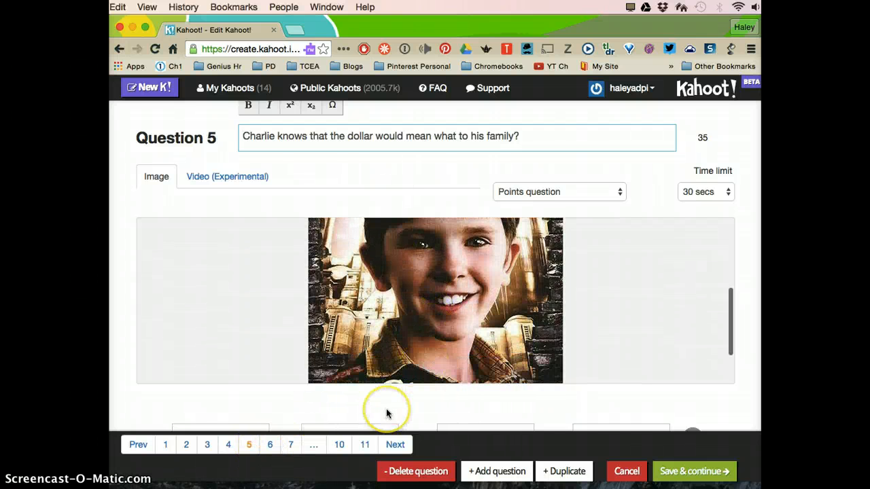
{"action": "scroll", "scroll_direction": "down", "scroll_amount": 3}
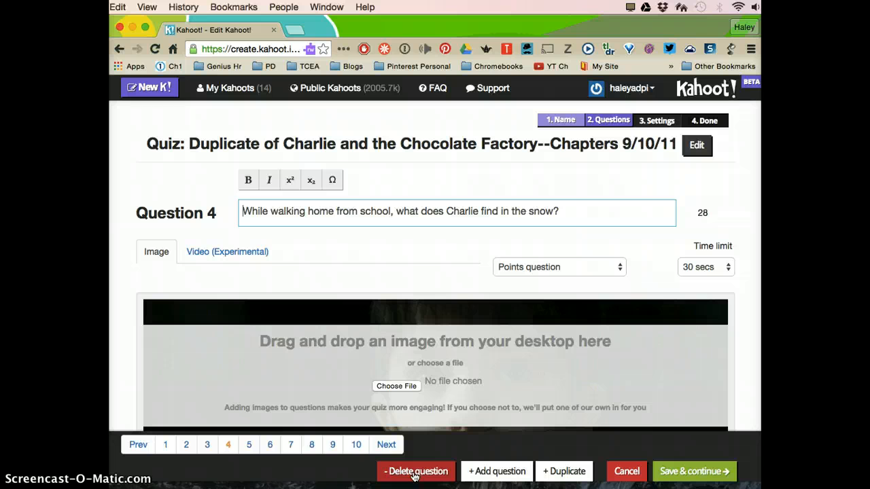
{"action": "mouse_move", "coordinate": [365, 469]}
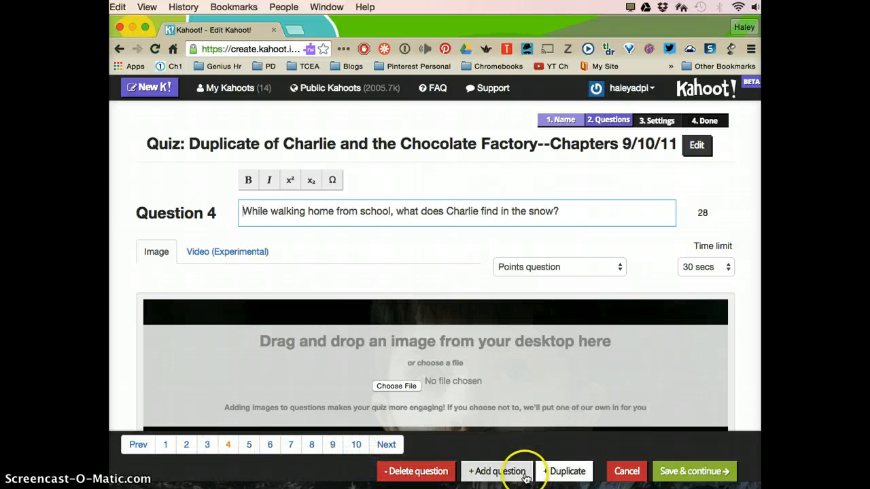
Add a blank question, delete it again, and save the ten questions
{"action": "left_click", "coordinate": [496, 470]}
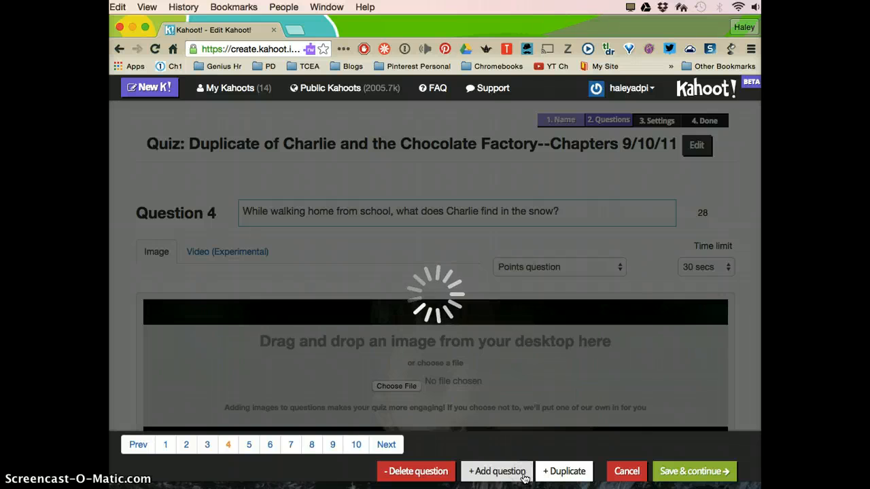
{"action": "left_click", "coordinate": [497, 471]}
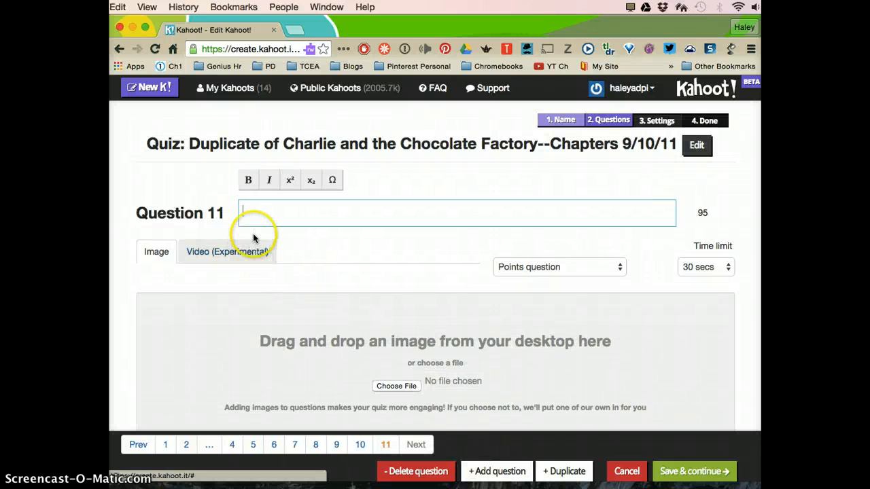
{"action": "scroll", "scroll_direction": "down", "scroll_amount": 3}
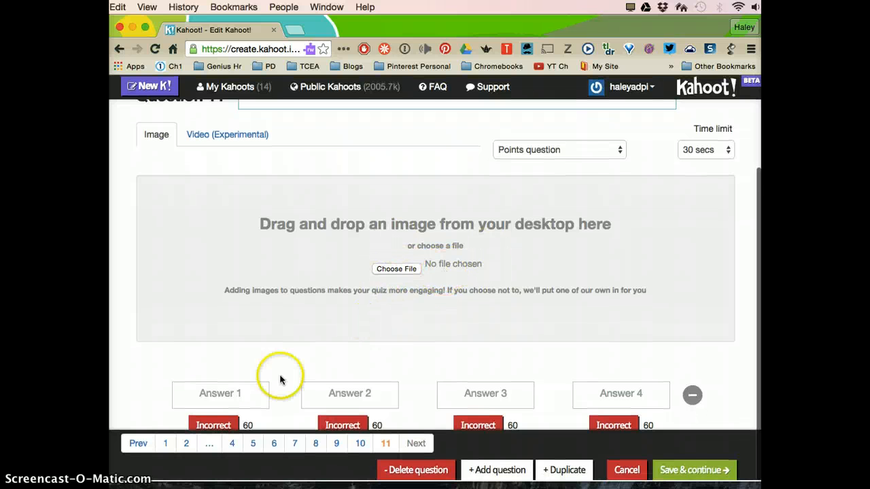
{"action": "left_click", "coordinate": [220, 394]}
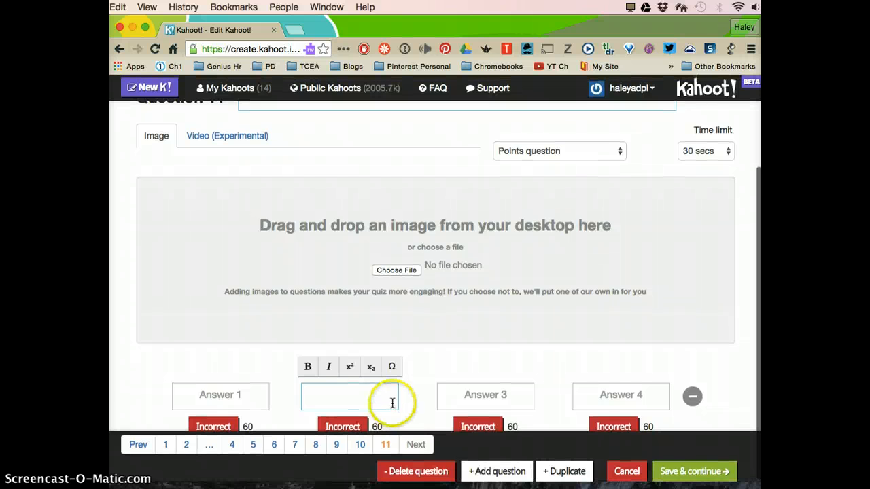
{"action": "mouse_move", "coordinate": [485, 398]}
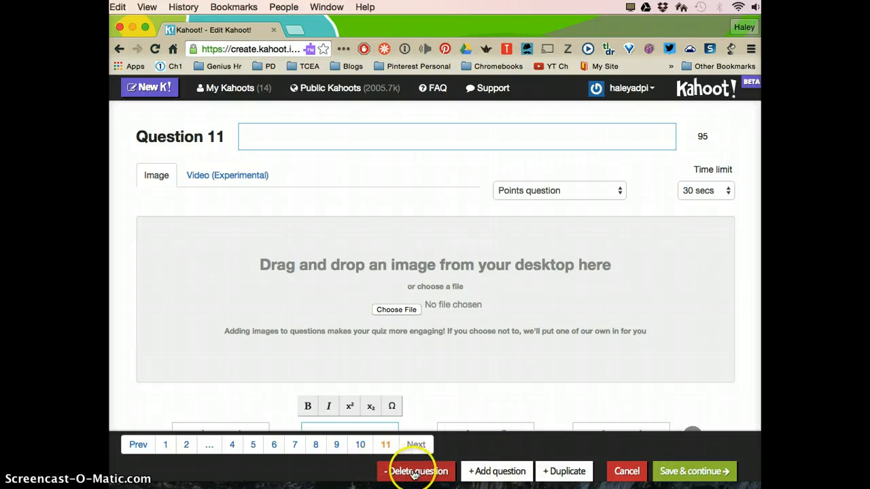
{"action": "left_click", "coordinate": [360, 444]}
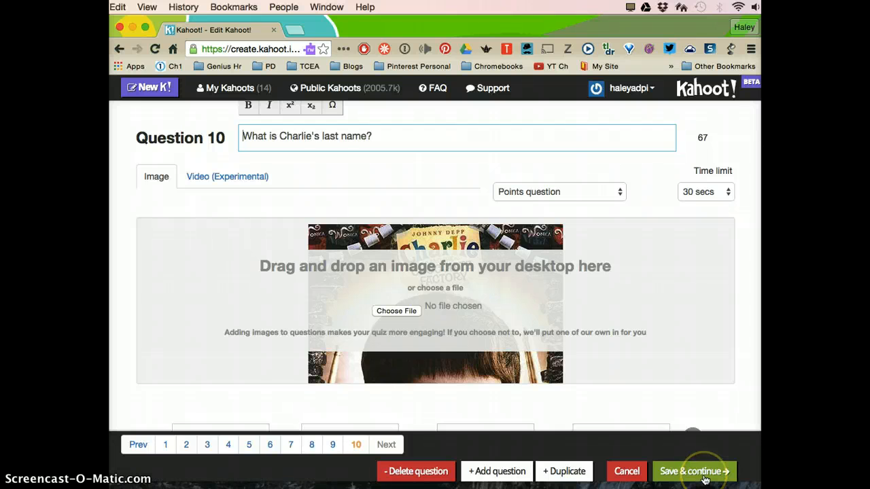
{"action": "left_click", "coordinate": [693, 471]}
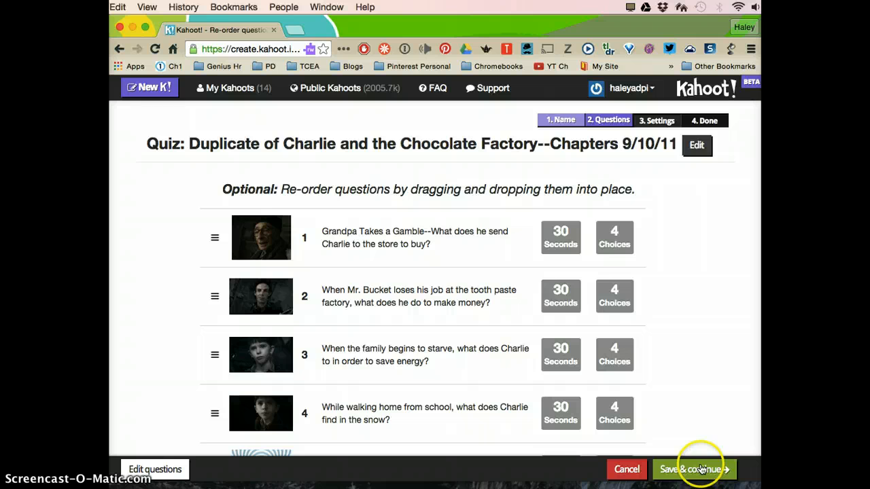
Keep question 5 after question 4, keep default settings, skip the cover image, and finish
{"action": "scroll", "scroll_direction": "down", "scroll_amount": 3}
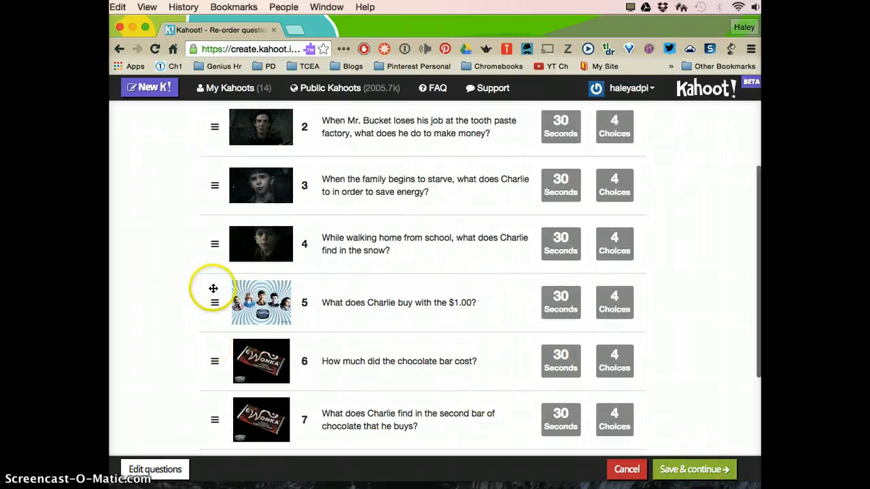
{"action": "left_click_drag", "start_coordinate": [214, 302], "coordinate": [214, 244]}
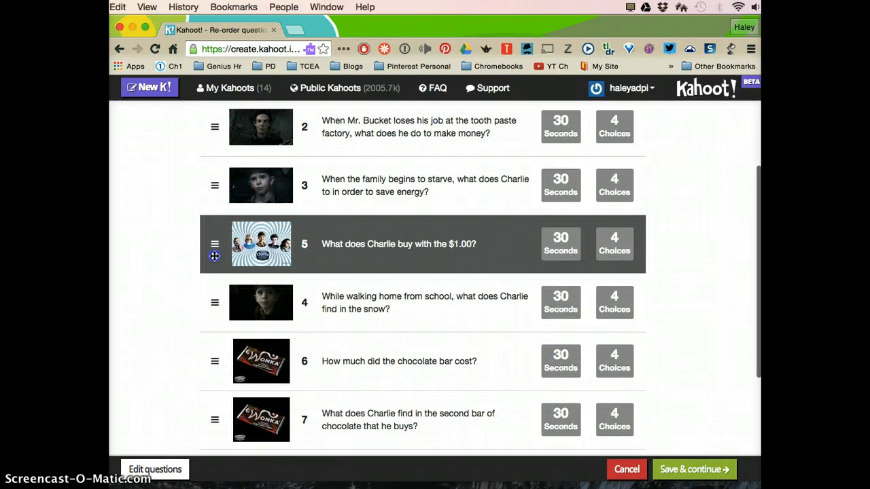
{"action": "left_click_drag", "start_coordinate": [214, 244], "coordinate": [214, 302]}
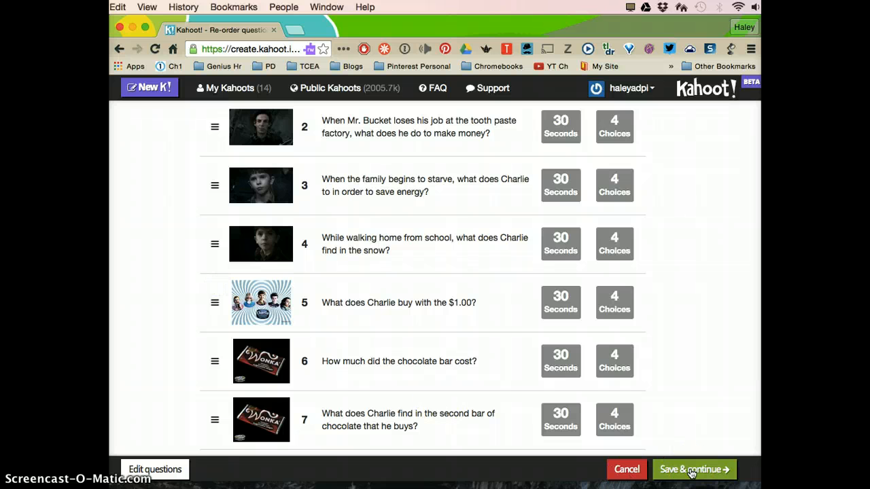
{"action": "left_click", "coordinate": [692, 470]}
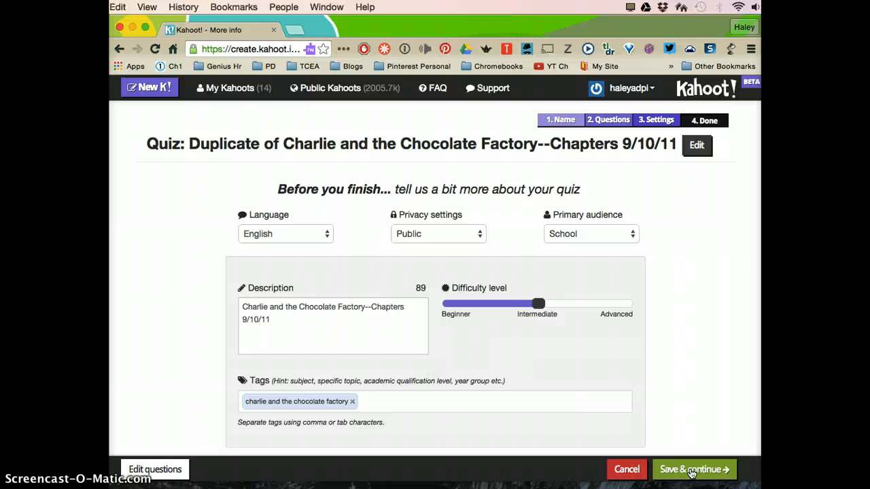
{"action": "left_click", "coordinate": [694, 469]}
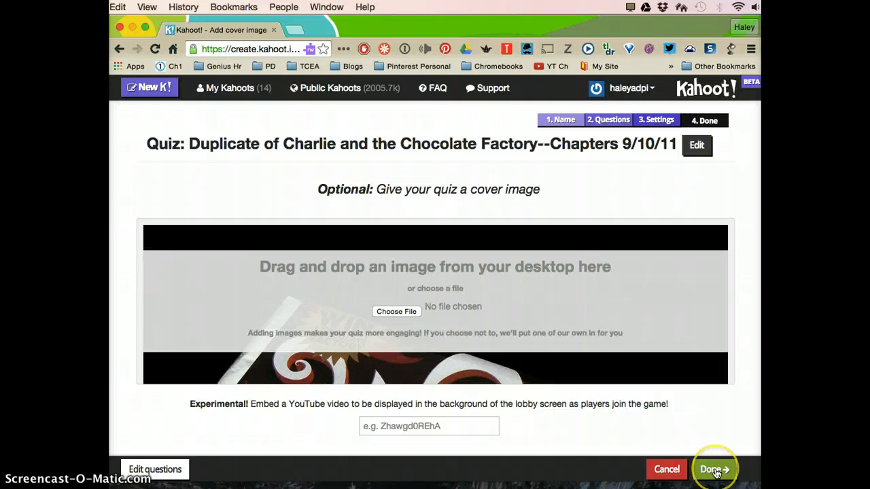
{"action": "left_click", "coordinate": [711, 470]}
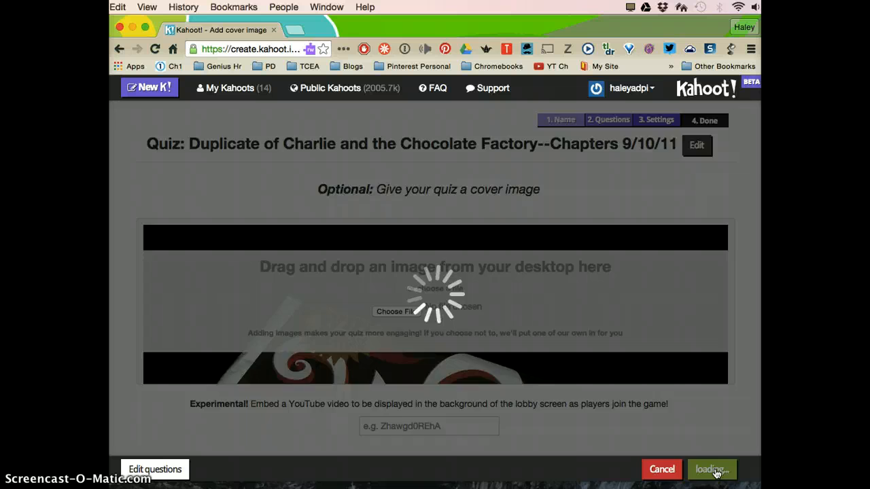
{"action": "left_click", "coordinate": [711, 470]}
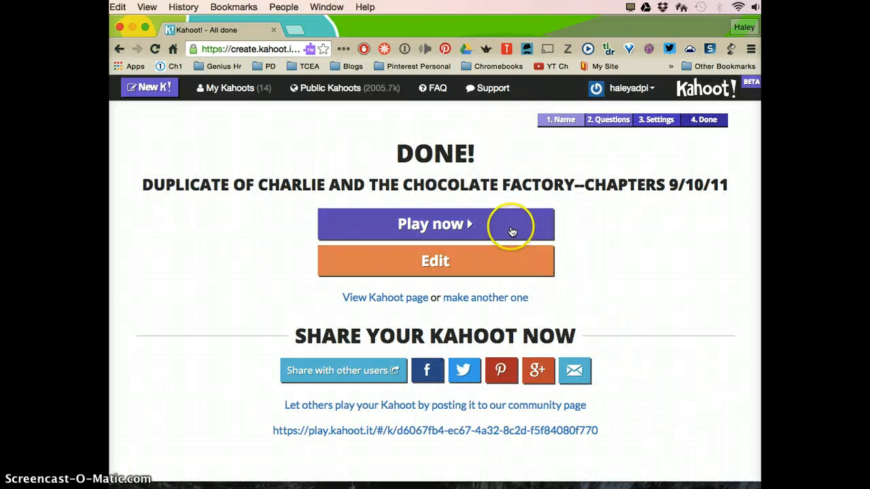
{"action": "mouse_move", "coordinate": [508, 227]}
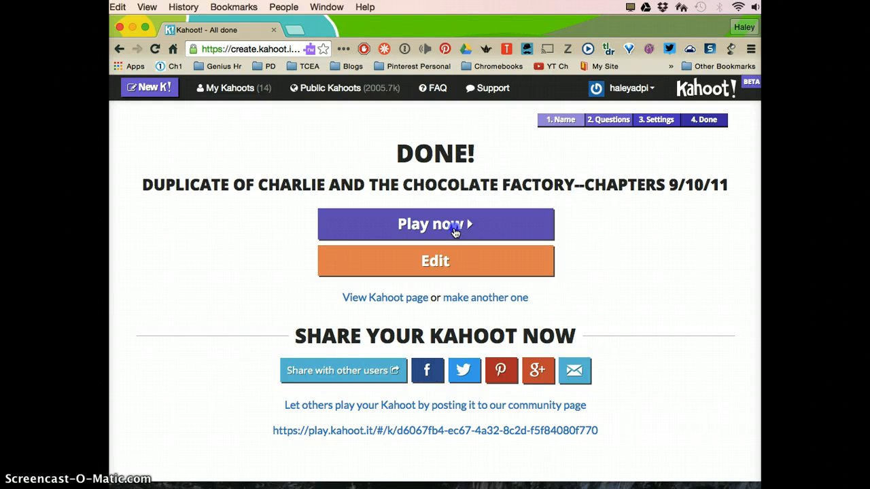
Launch the finished quiz for live play and open kahoot.it in a new tab
{"action": "left_click", "coordinate": [435, 224]}
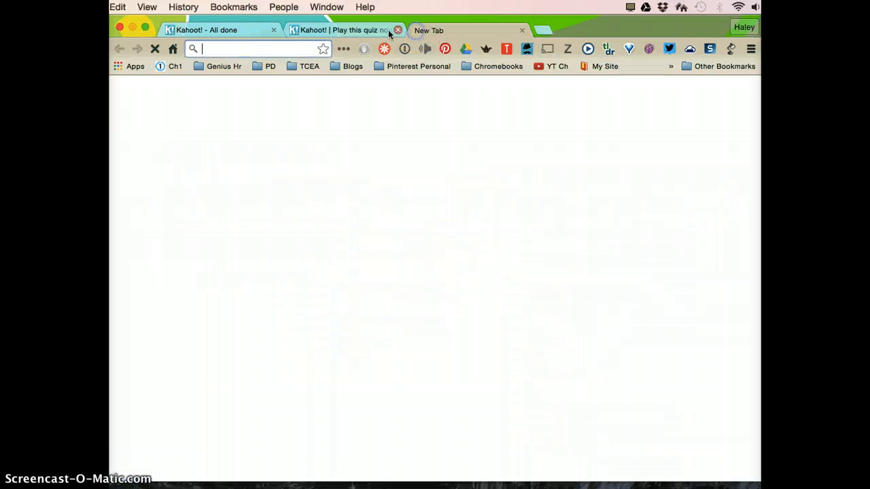
{"action": "type", "text": "kahoot.it/#/"}
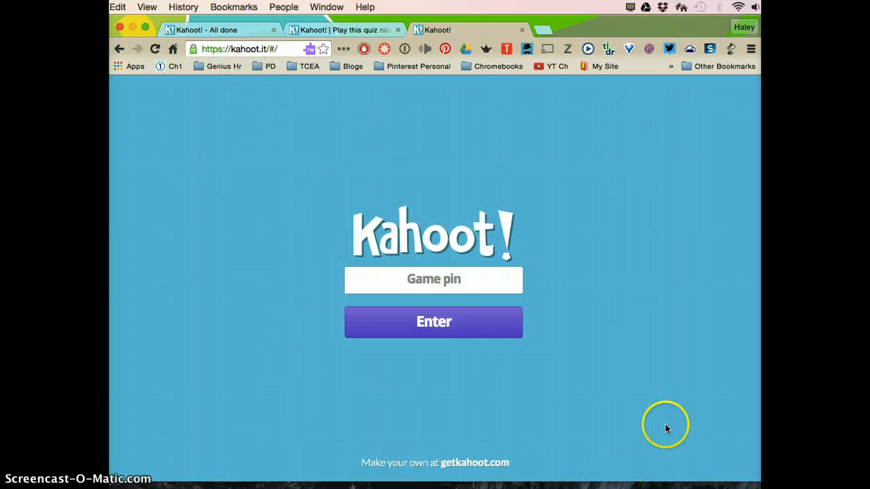
{"action": "mouse_move", "coordinate": [591, 362]}
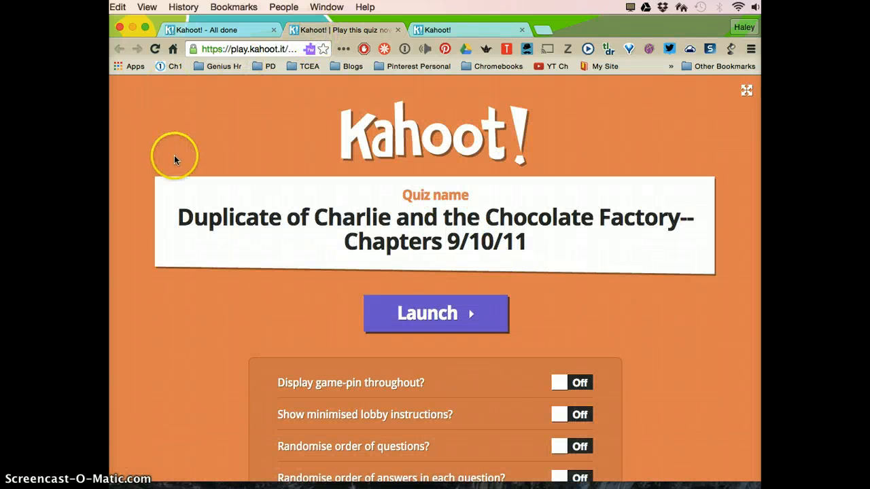
{"action": "mouse_move", "coordinate": [315, 191]}
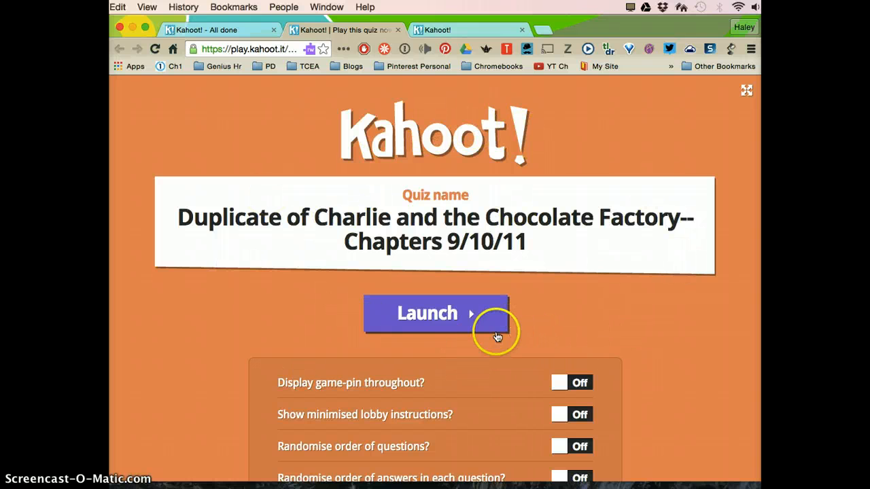
Launch the quiz into a lobby with game pin 633787, then switch to the join tab
{"action": "left_click", "coordinate": [426, 314]}
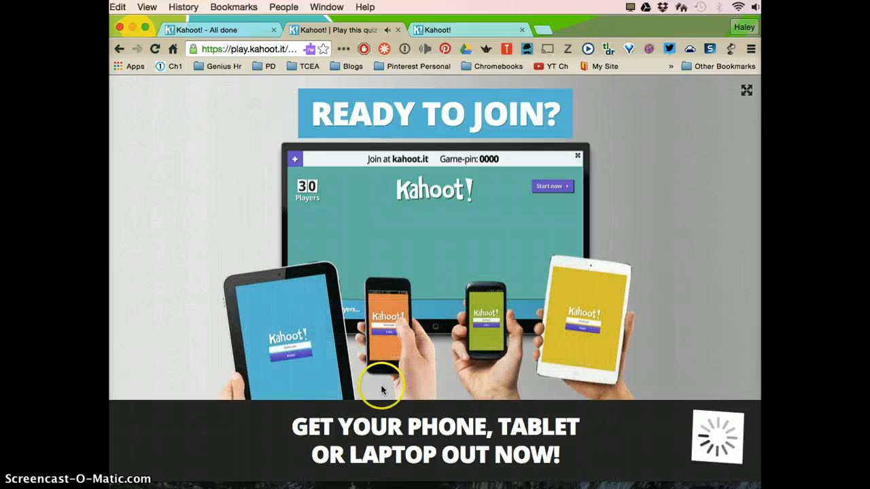
{"action": "mouse_move", "coordinate": [572, 474]}
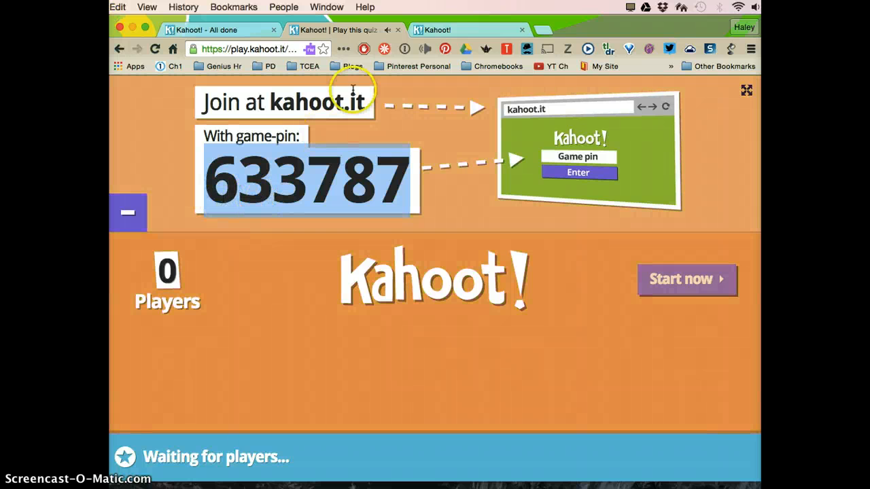
{"action": "mouse_move", "coordinate": [377, 125]}
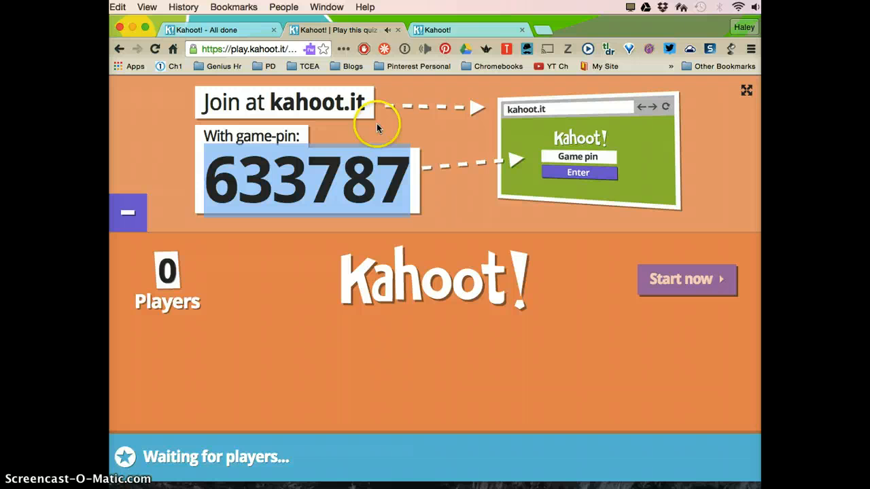
{"action": "left_click", "coordinate": [433, 30]}
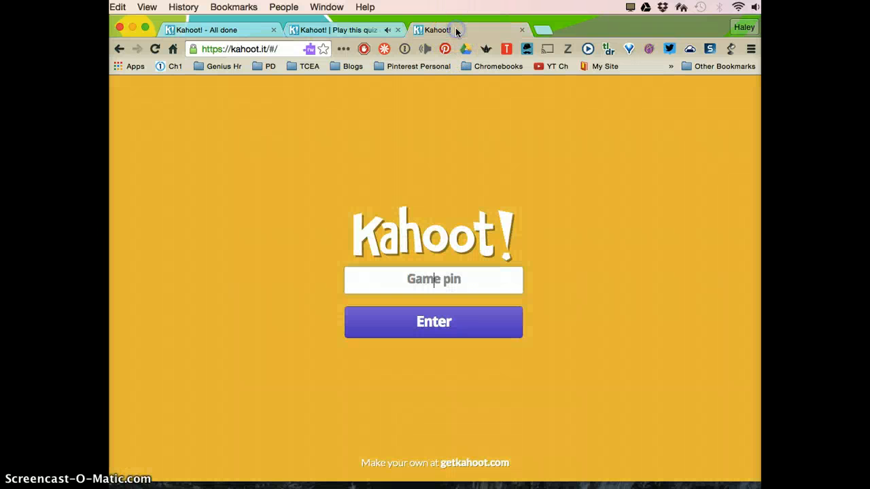
Join game 633787 as 'Bob', then return to the host lobby showing one player
{"action": "type", "text": "633787"}
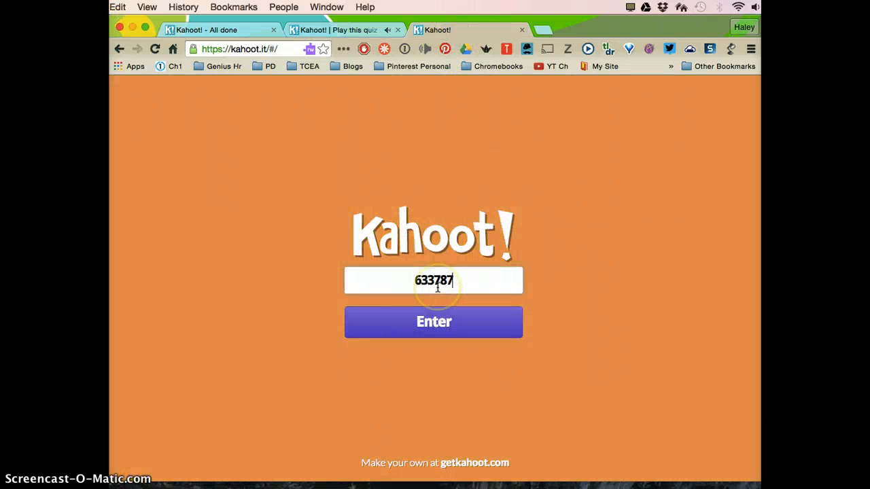
{"action": "left_click", "coordinate": [434, 321]}
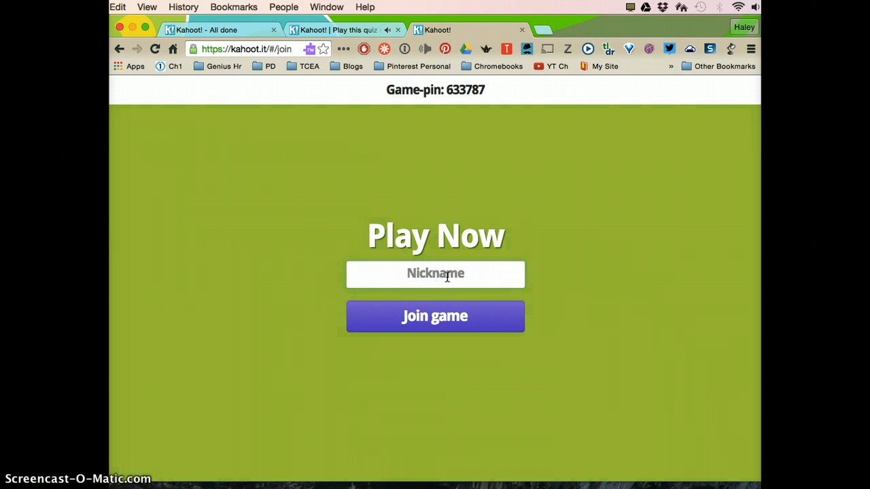
{"action": "type", "text": "Bob"}
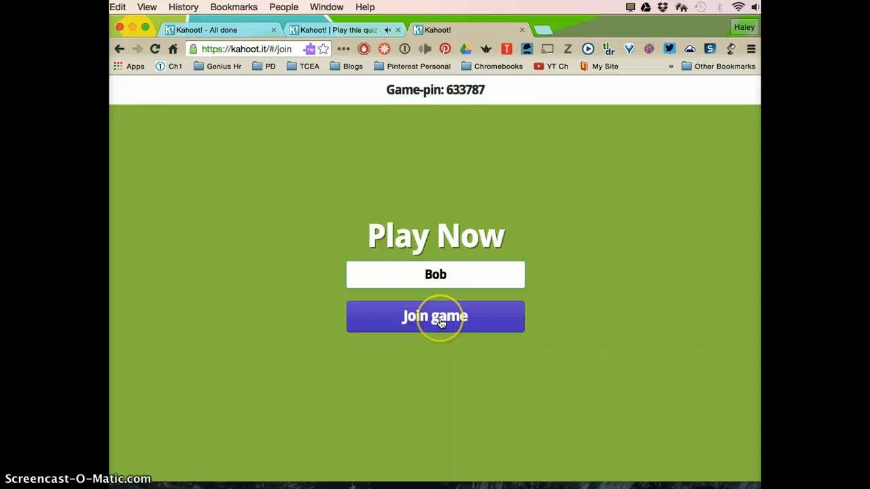
{"action": "left_click", "coordinate": [435, 316]}
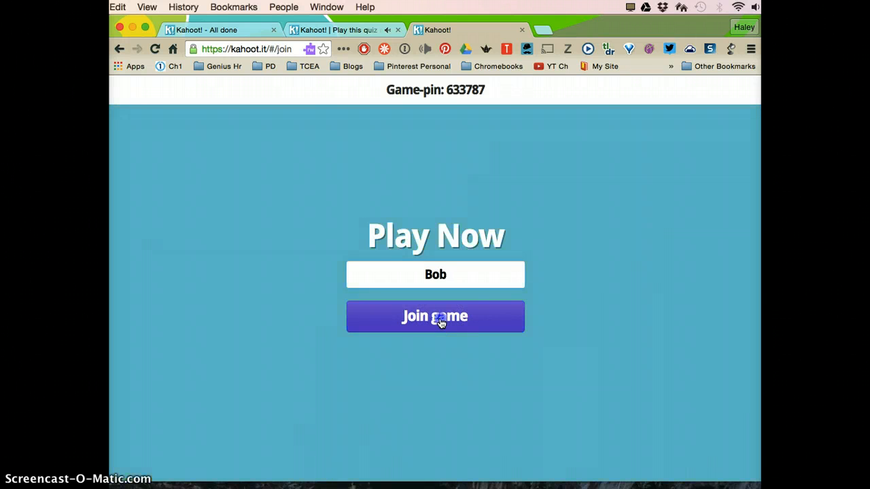
{"action": "left_click", "coordinate": [435, 316]}
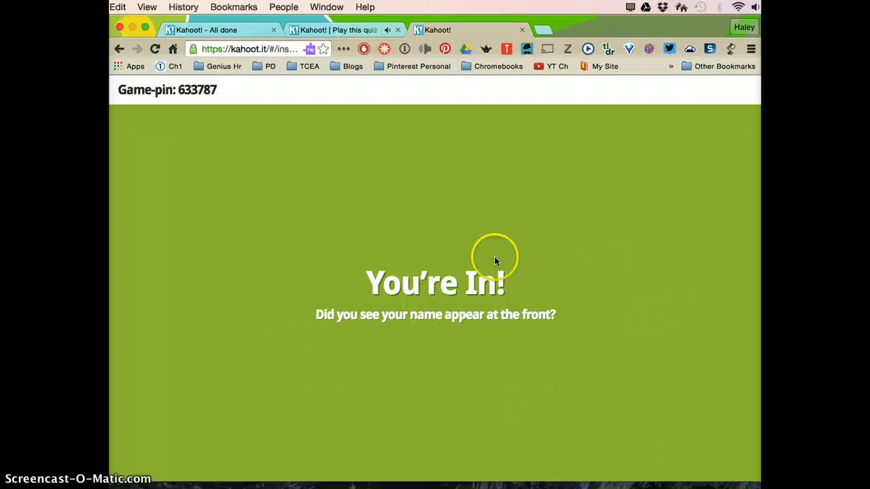
{"action": "mouse_move", "coordinate": [528, 343]}
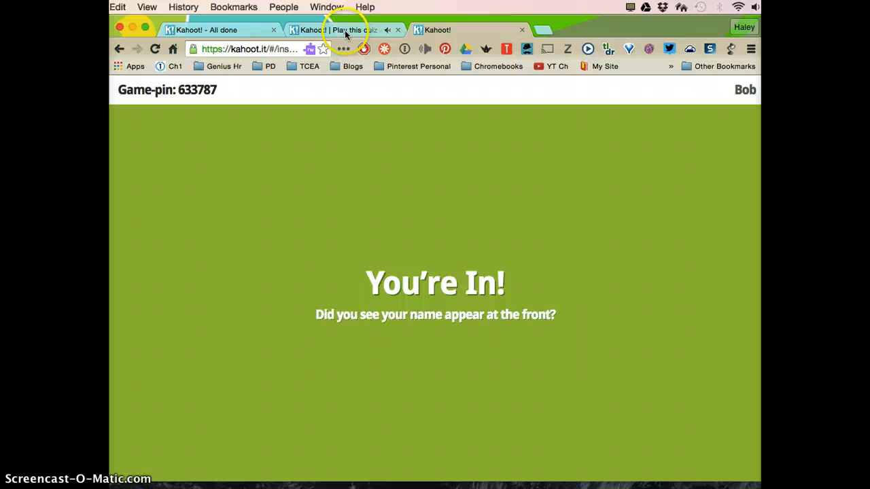
{"action": "left_click", "coordinate": [346, 29]}
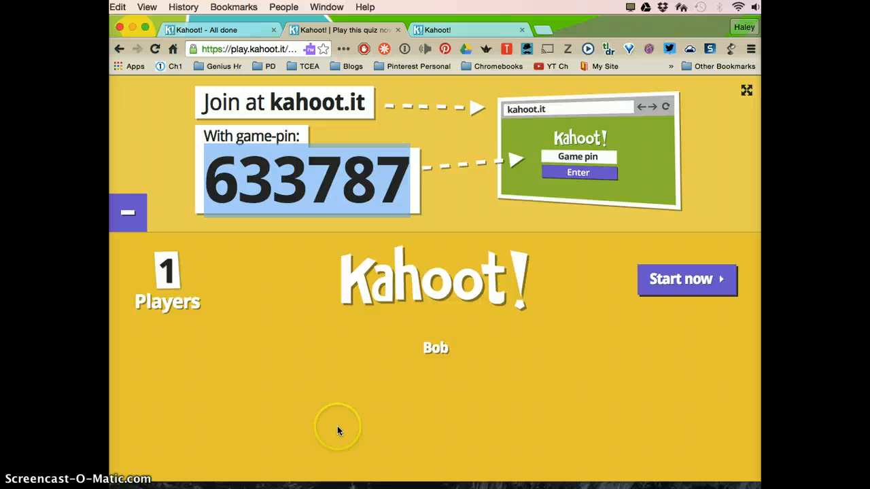
{"action": "mouse_move", "coordinate": [420, 454]}
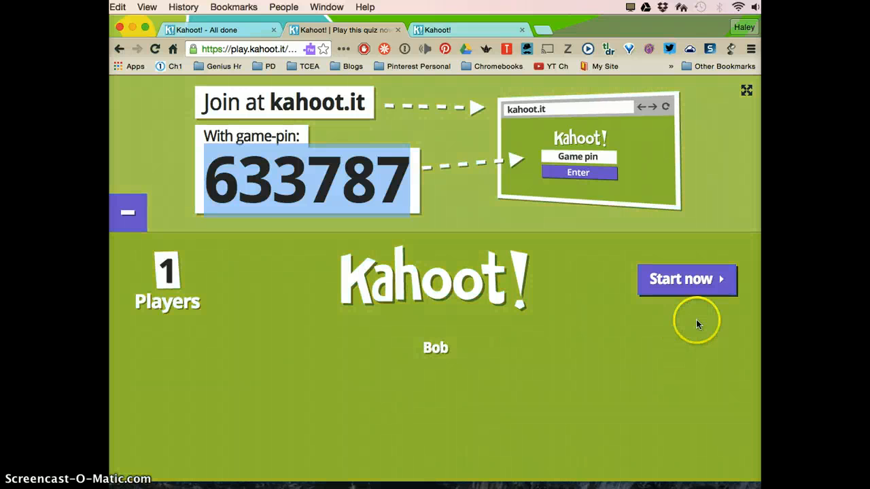
{"action": "mouse_move", "coordinate": [679, 305]}
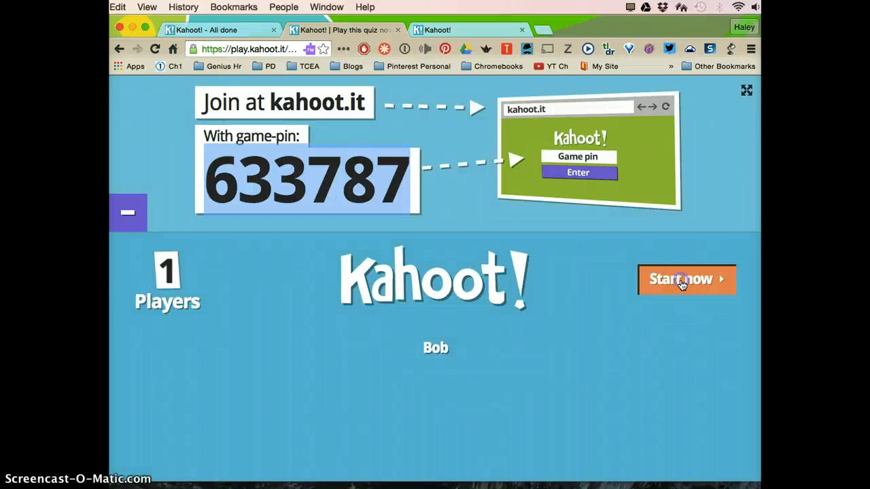
Start the game for Bob, then return to the host screen after his Q1 answer
{"action": "left_click", "coordinate": [681, 278]}
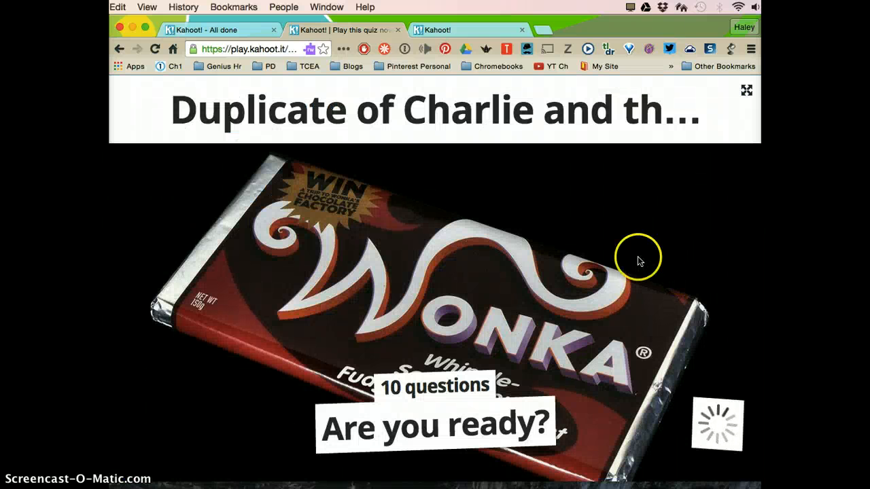
{"action": "mouse_move", "coordinate": [542, 272]}
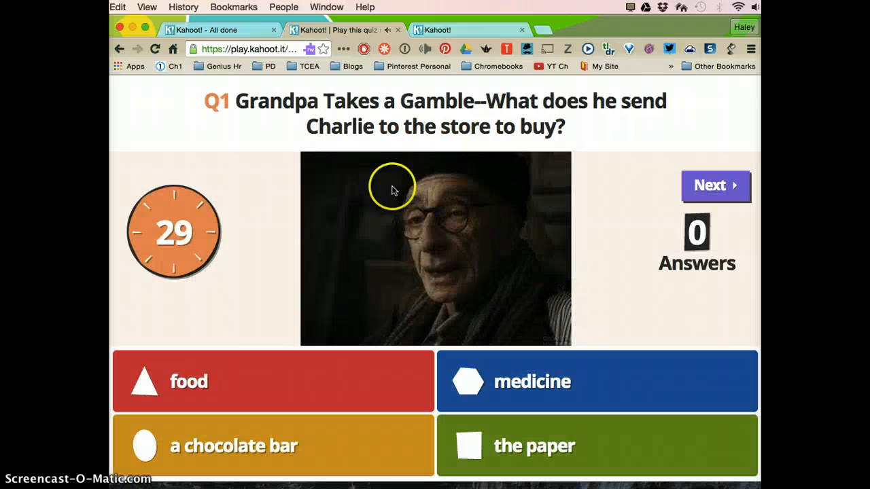
{"action": "mouse_move", "coordinate": [228, 163]}
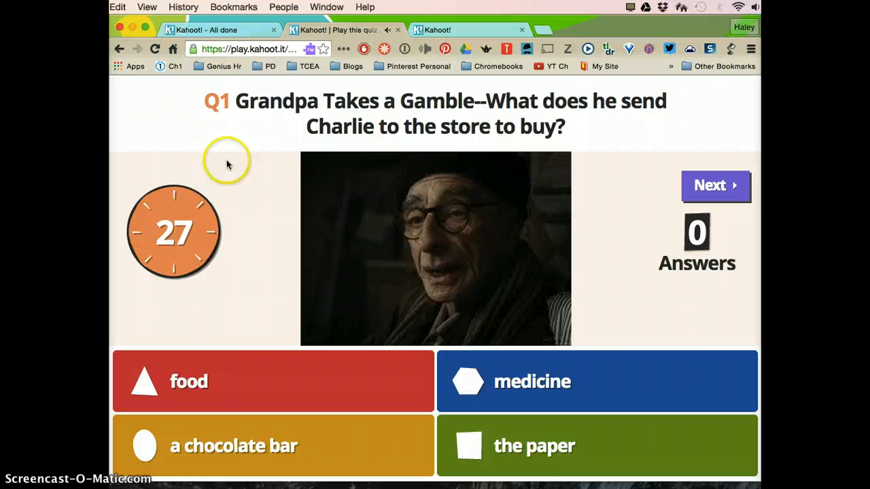
{"action": "mouse_move", "coordinate": [393, 157]}
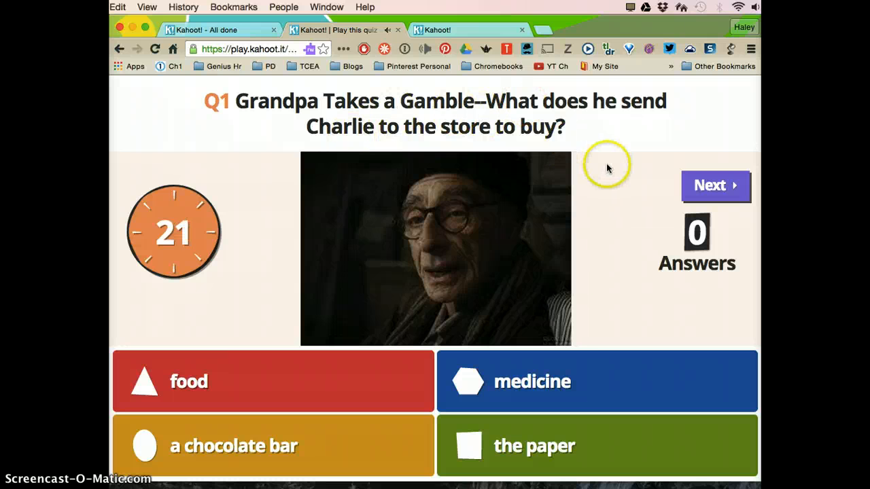
{"action": "mouse_move", "coordinate": [408, 415]}
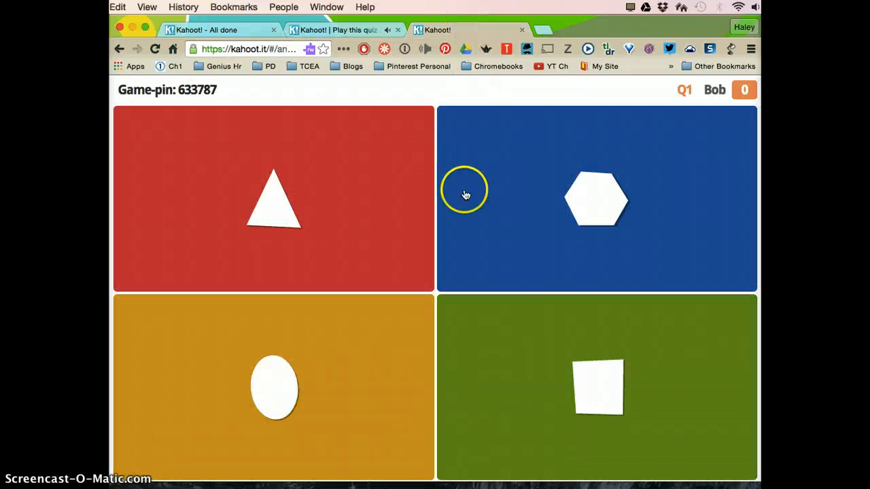
{"action": "mouse_move", "coordinate": [402, 378]}
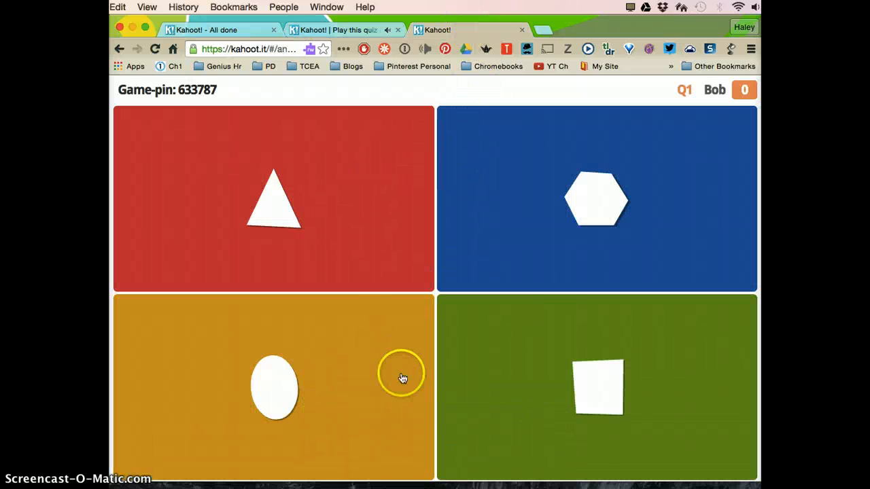
{"action": "mouse_move", "coordinate": [573, 392]}
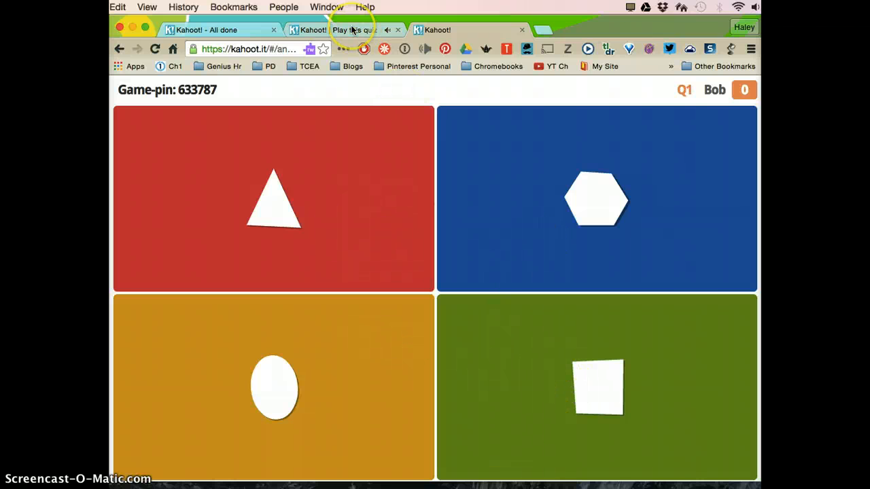
{"action": "left_click", "coordinate": [338, 29]}
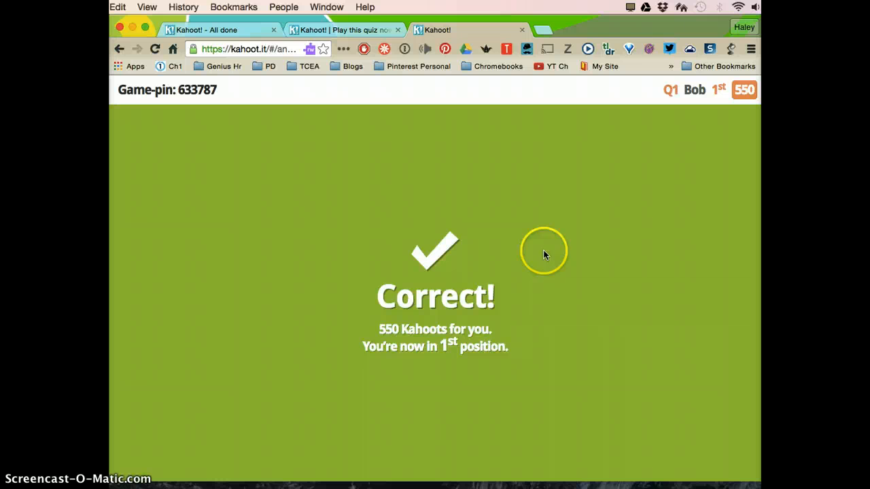
{"action": "mouse_move", "coordinate": [343, 51]}
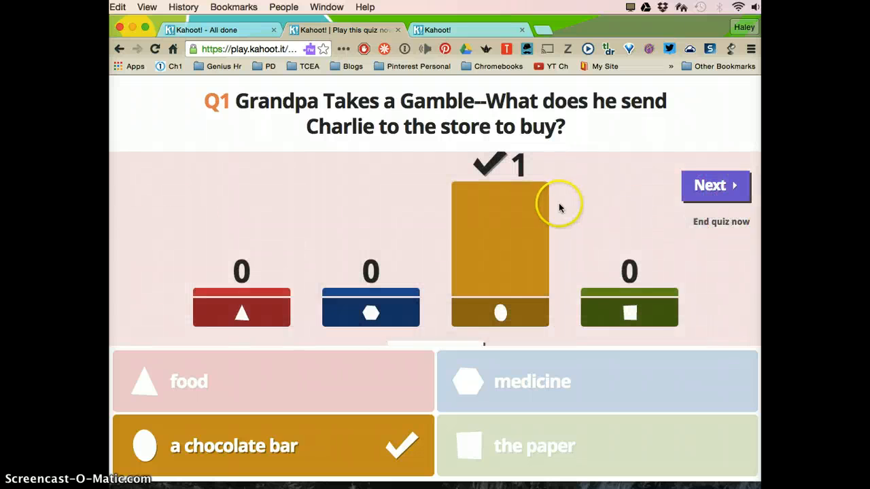
{"action": "mouse_move", "coordinate": [343, 291]}
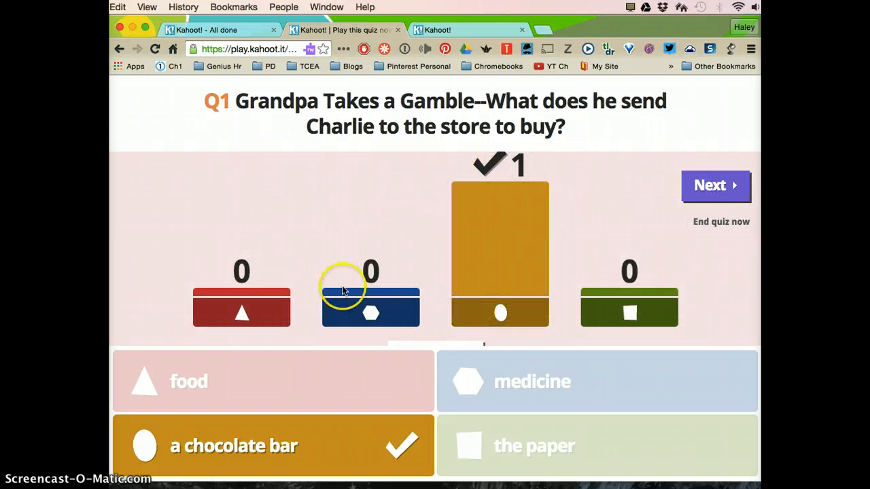
{"action": "mouse_move", "coordinate": [520, 173]}
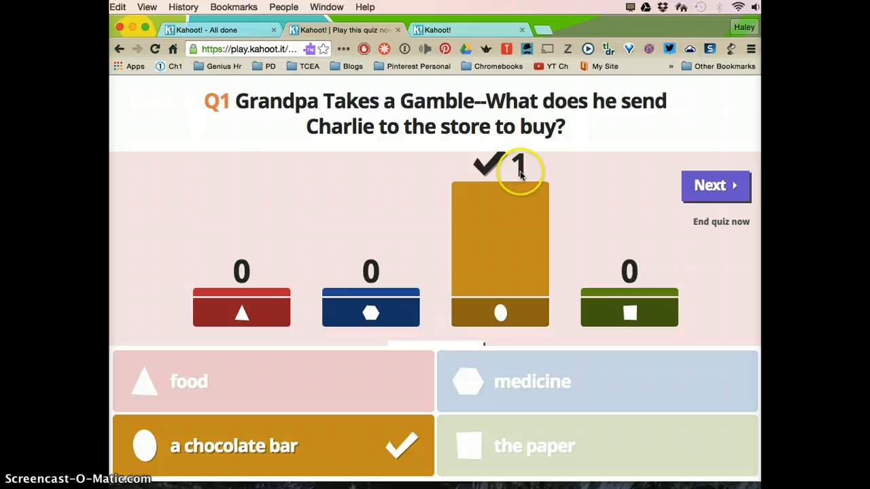
{"action": "mouse_move", "coordinate": [649, 381]}
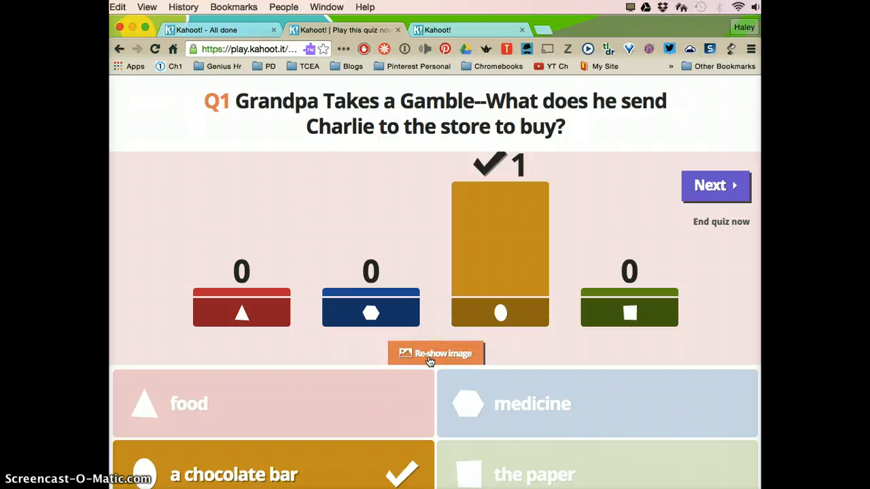
{"action": "left_click", "coordinate": [435, 353]}
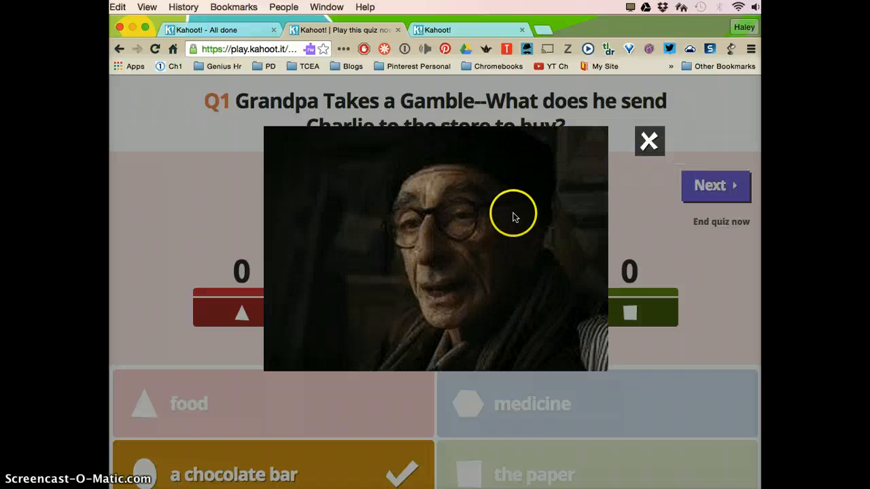
{"action": "left_click", "coordinate": [648, 141]}
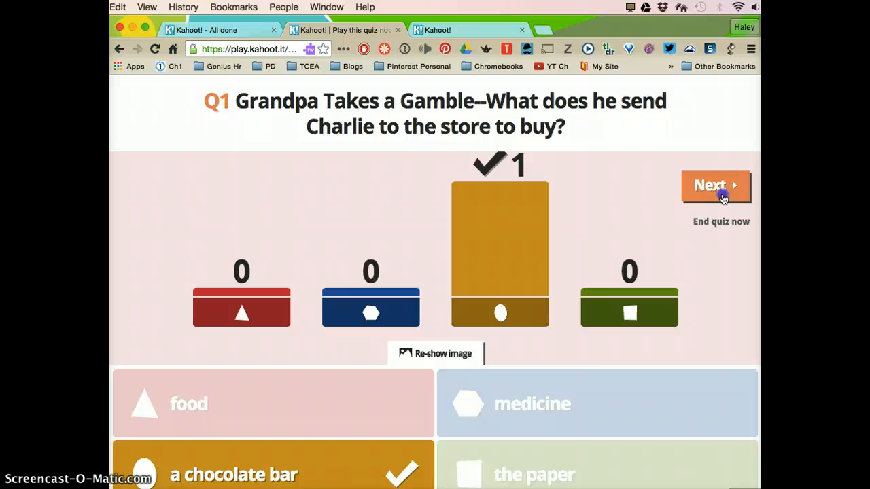
Show the question 1 scoreboard and launch question 2, returning to the host screen
{"action": "left_click", "coordinate": [715, 186]}
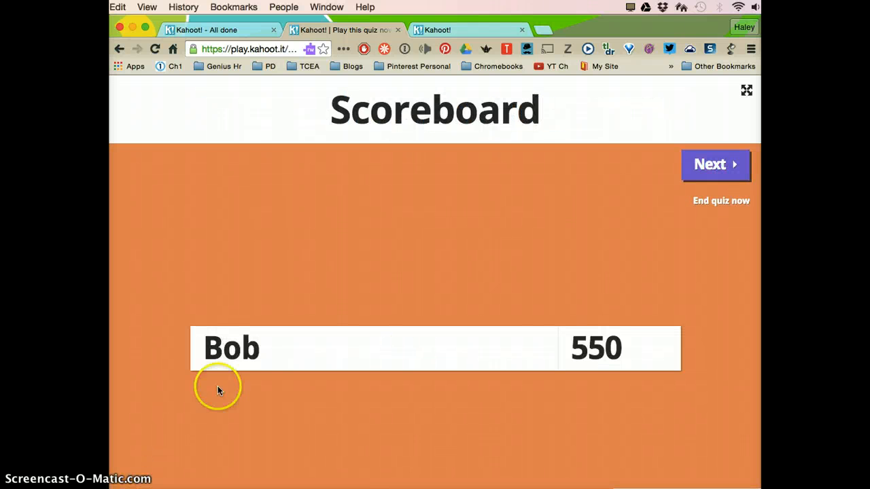
{"action": "mouse_move", "coordinate": [437, 471]}
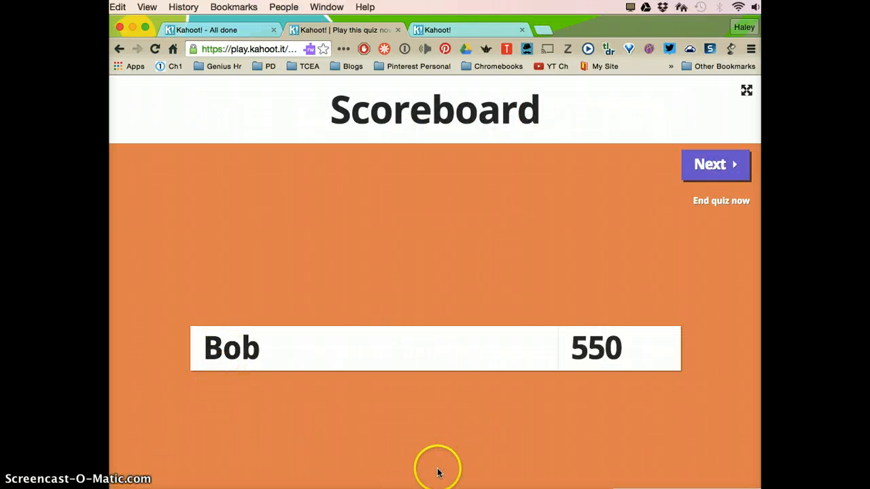
{"action": "mouse_move", "coordinate": [465, 372]}
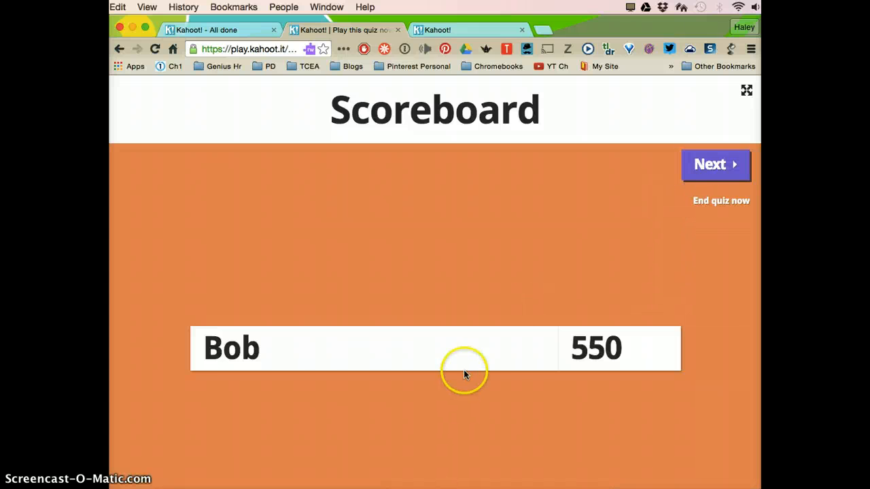
{"action": "mouse_move", "coordinate": [576, 359]}
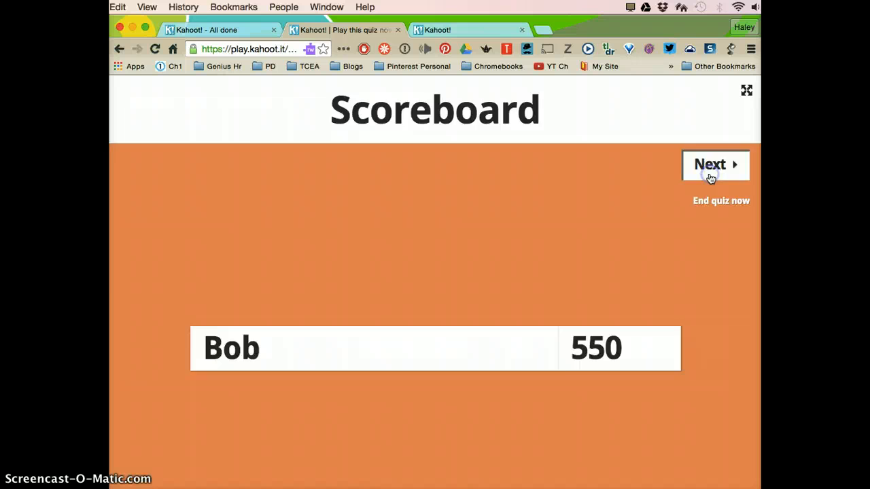
{"action": "left_click", "coordinate": [715, 164]}
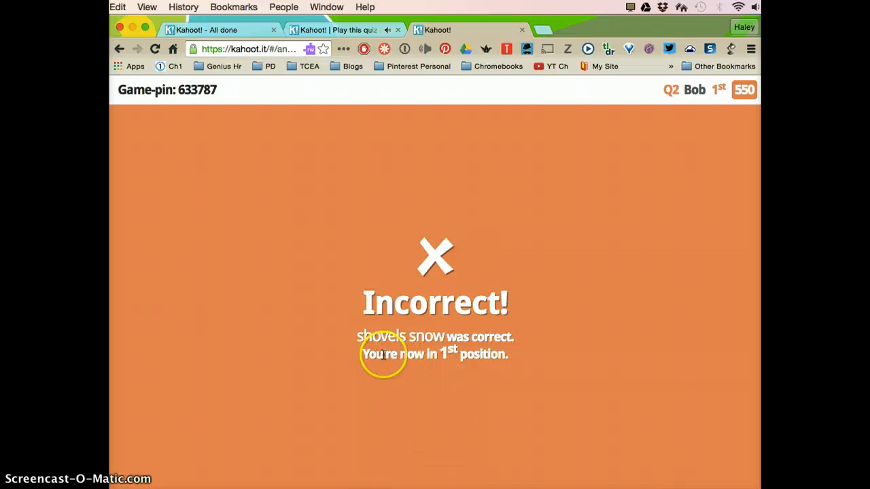
{"action": "mouse_move", "coordinate": [491, 392]}
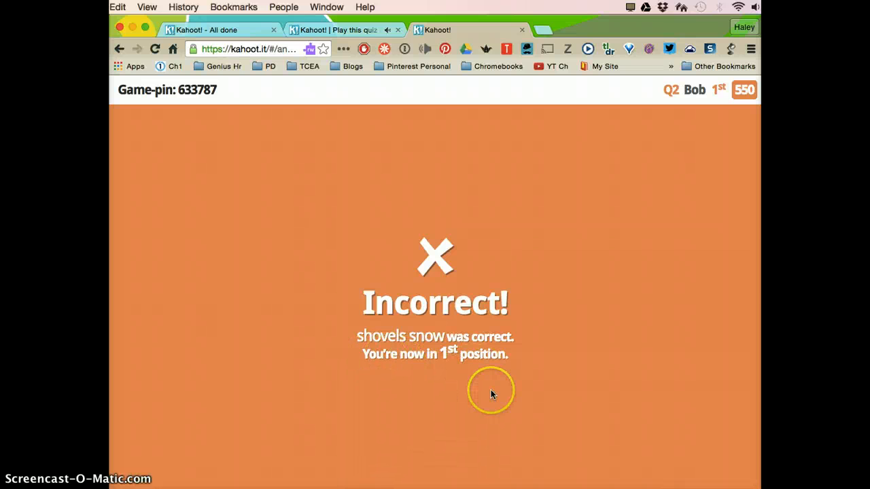
{"action": "mouse_move", "coordinate": [284, 120]}
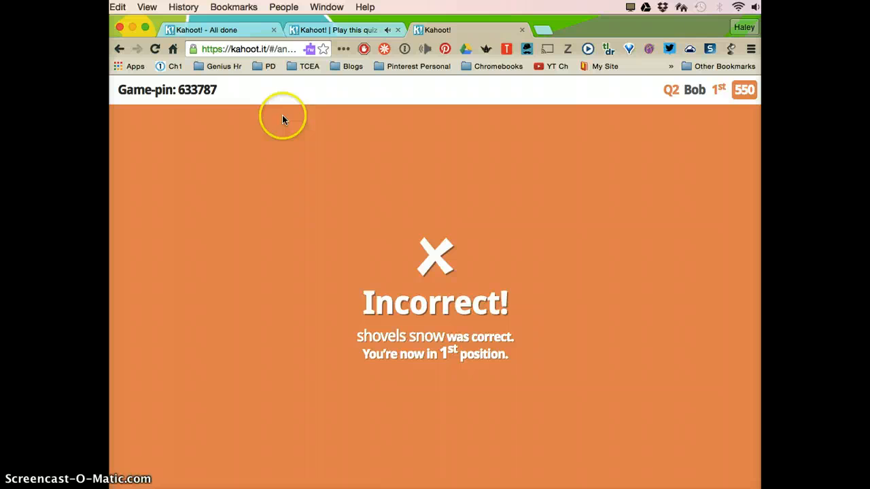
{"action": "left_click", "coordinate": [709, 186]}
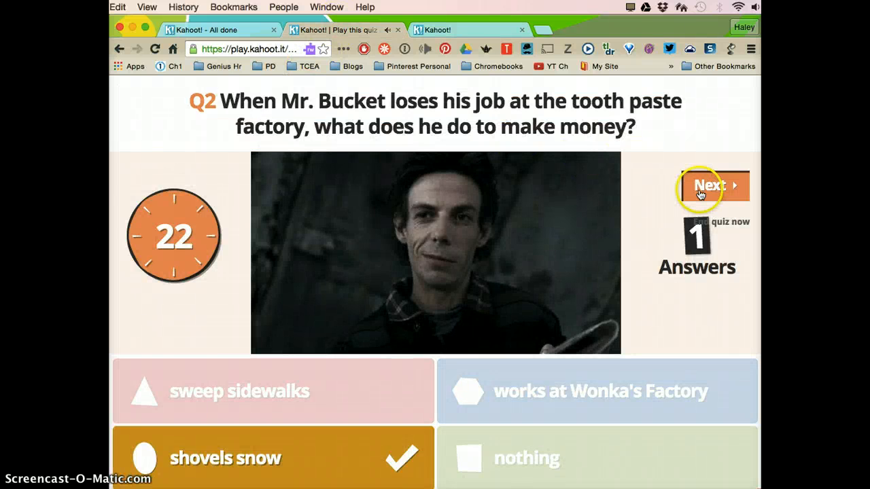
Skip past question 2's scoreboard and launch question 3 on the host screen
{"action": "left_click", "coordinate": [712, 186]}
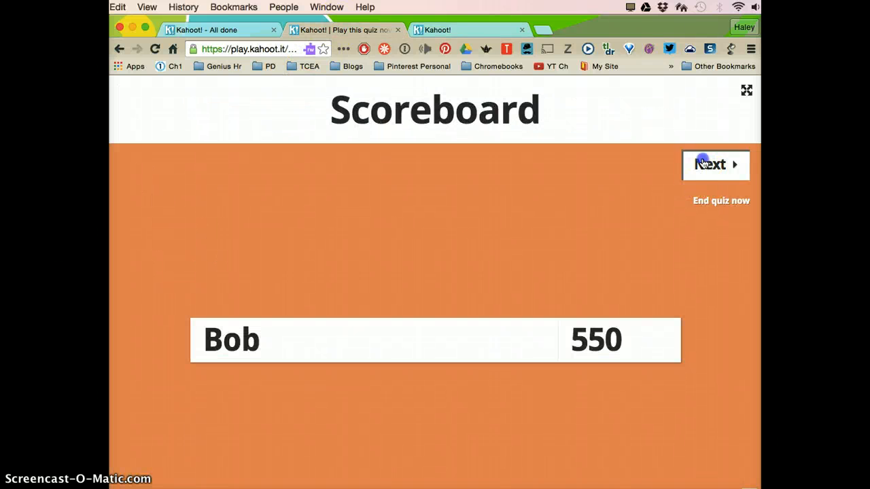
{"action": "left_click", "coordinate": [715, 164]}
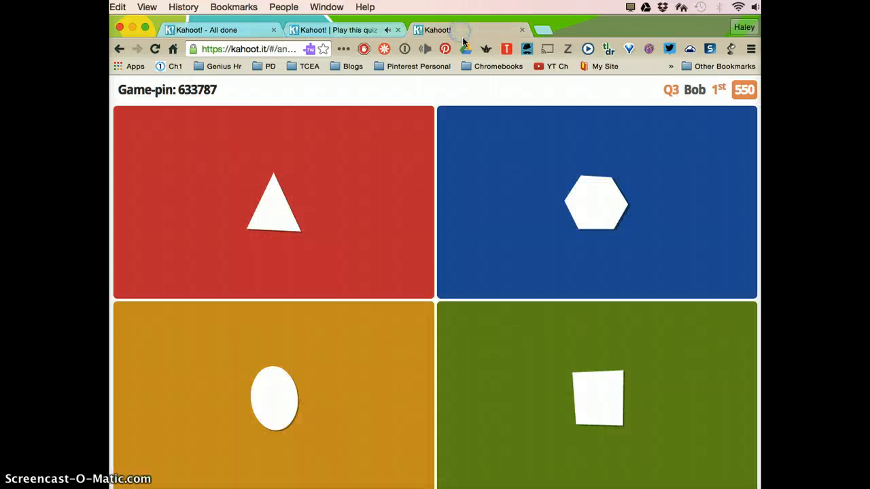
{"action": "left_click", "coordinate": [595, 203]}
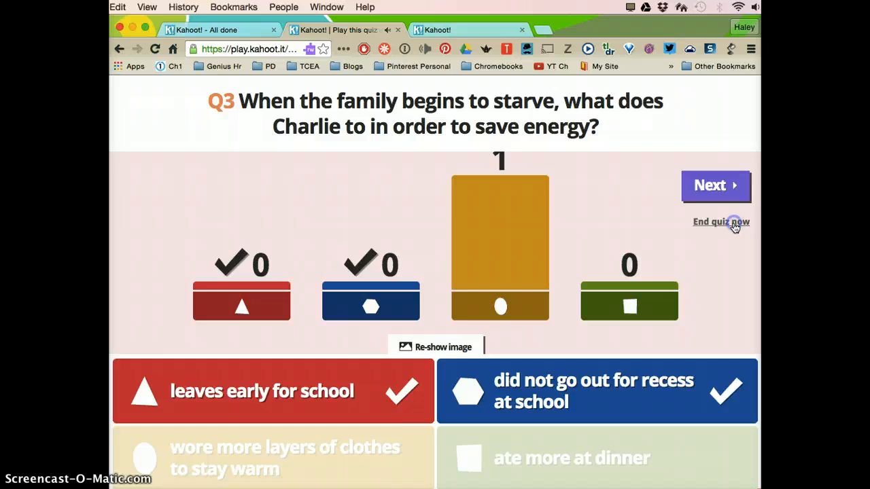
End the quiz and go through Feedback & results to the Final results, Bob winning with 550
{"action": "left_click", "coordinate": [721, 221]}
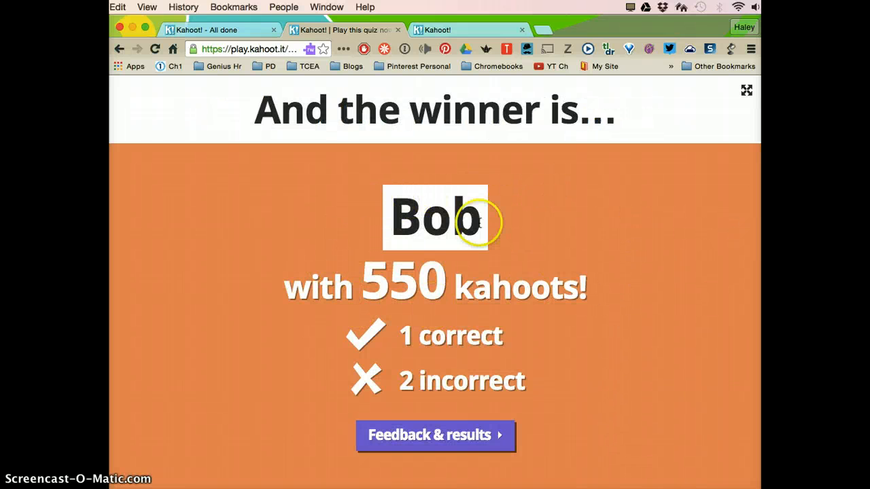
{"action": "mouse_move", "coordinate": [574, 287]}
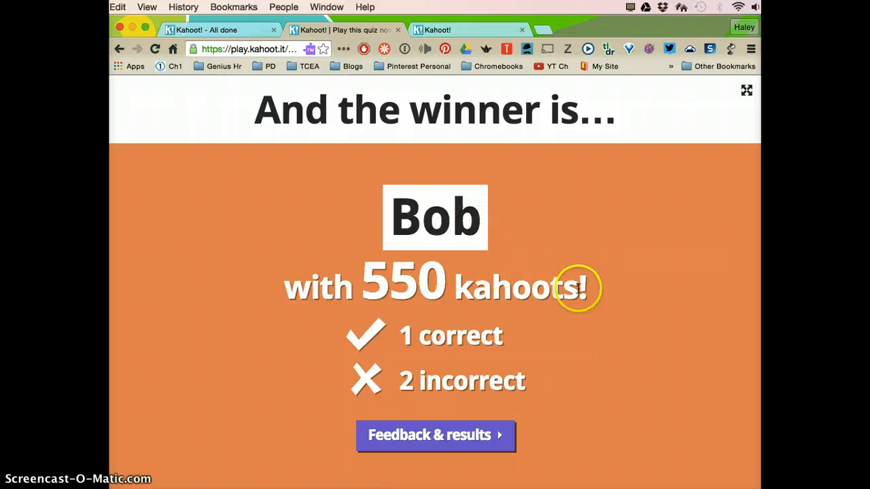
{"action": "mouse_move", "coordinate": [462, 428]}
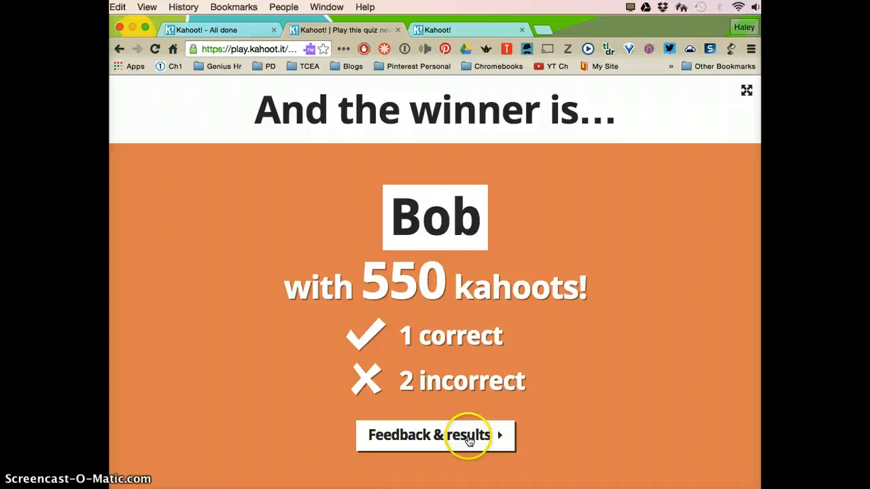
{"action": "left_click", "coordinate": [435, 435]}
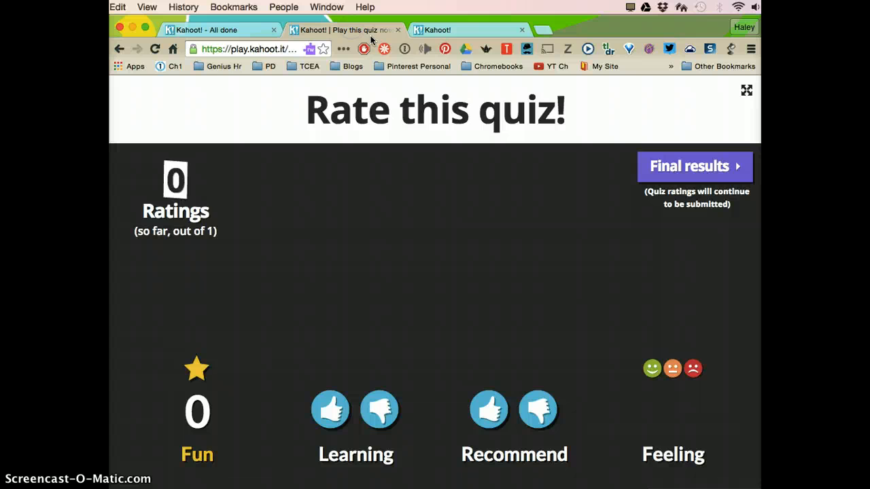
{"action": "left_click", "coordinate": [695, 167]}
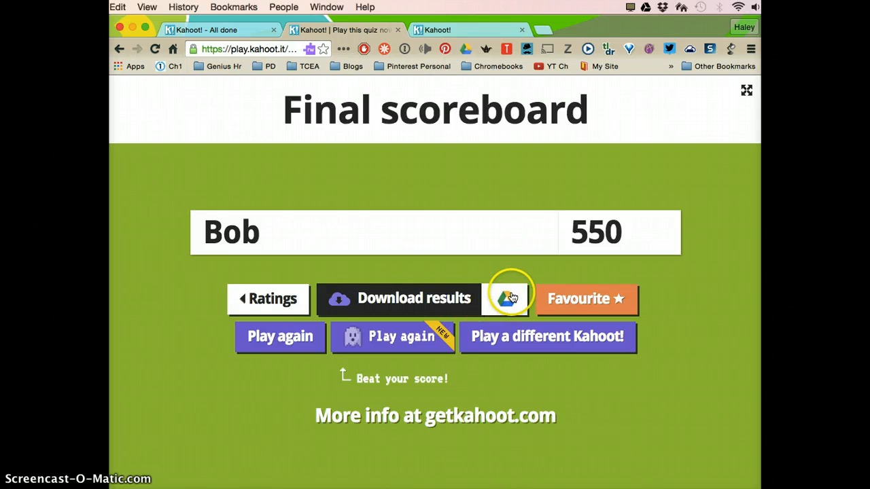
{"action": "mouse_move", "coordinate": [434, 299]}
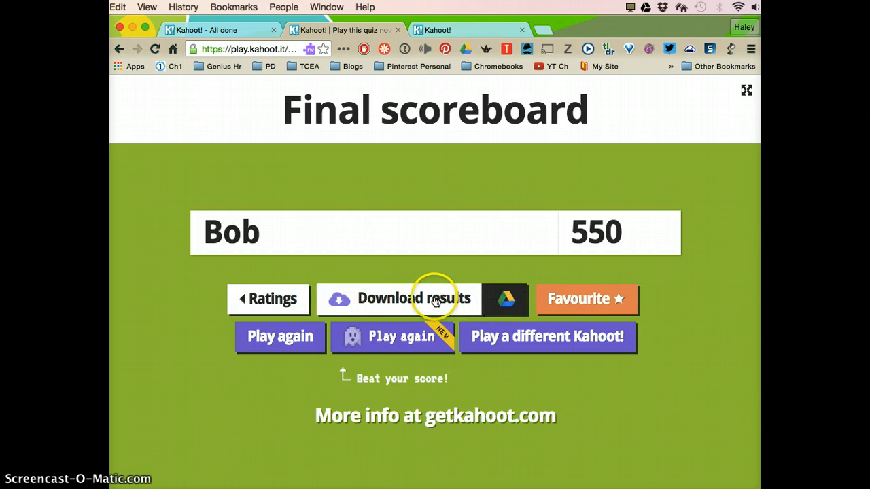
Download the game results as an .xls spreadsheet from the final scoreboard
{"action": "left_click", "coordinate": [413, 299]}
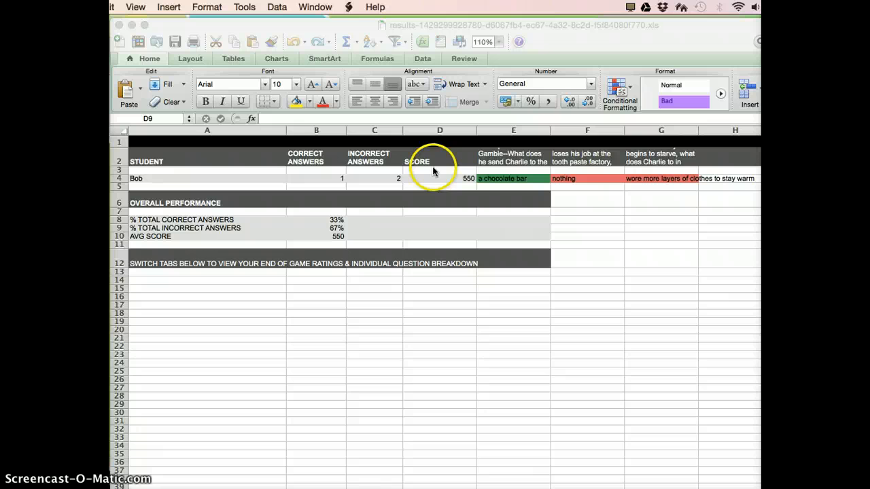
{"action": "mouse_move", "coordinate": [583, 169]}
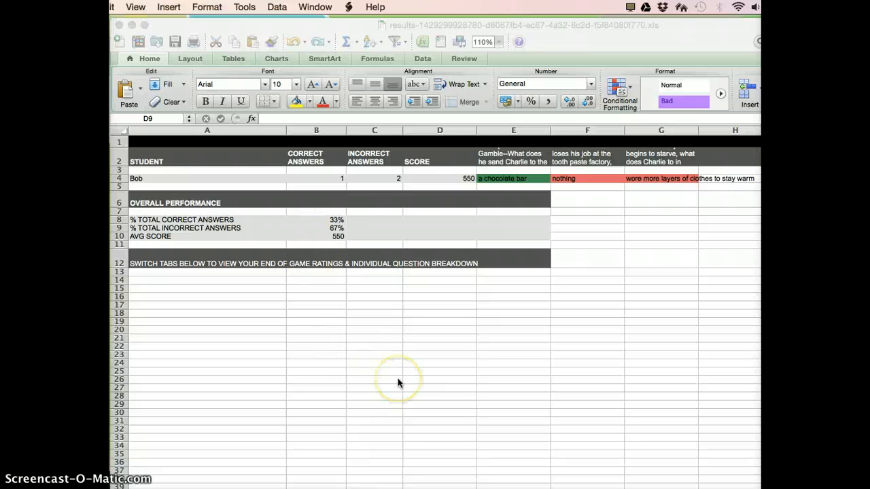
{"action": "mouse_move", "coordinate": [398, 382]}
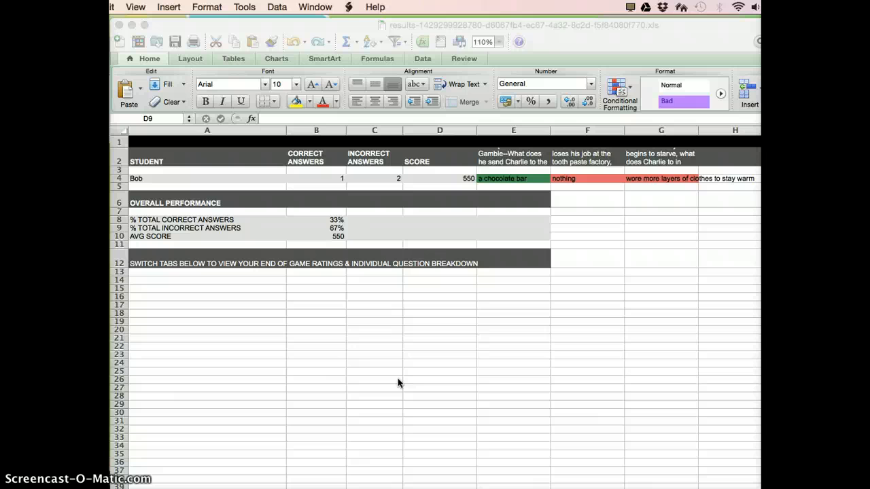
{"action": "mouse_move", "coordinate": [354, 362]}
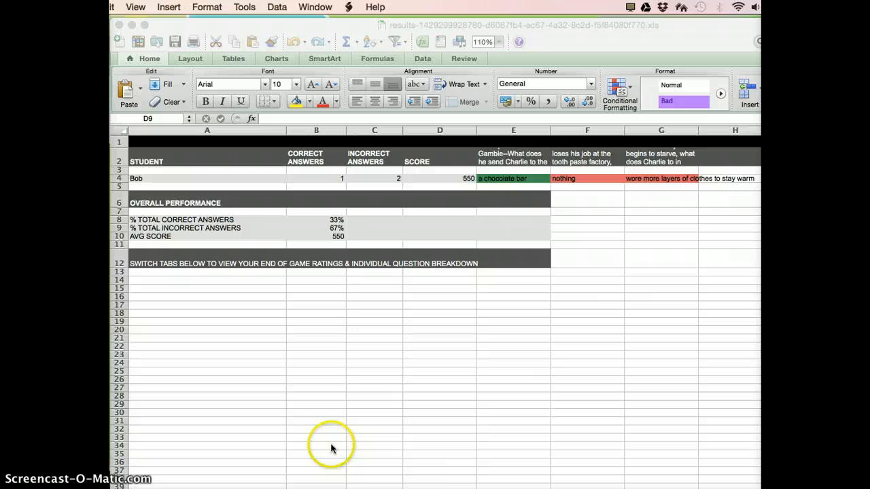
{"action": "mouse_move", "coordinate": [159, 475]}
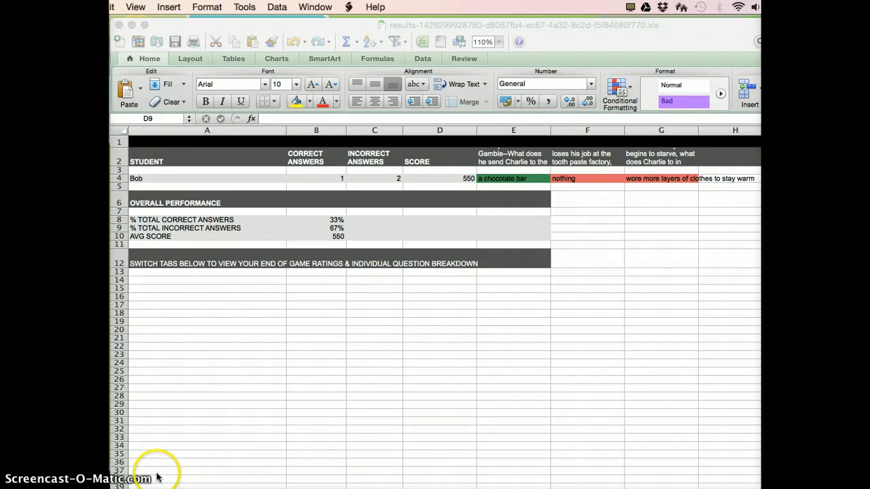
{"action": "mouse_move", "coordinate": [129, 483]}
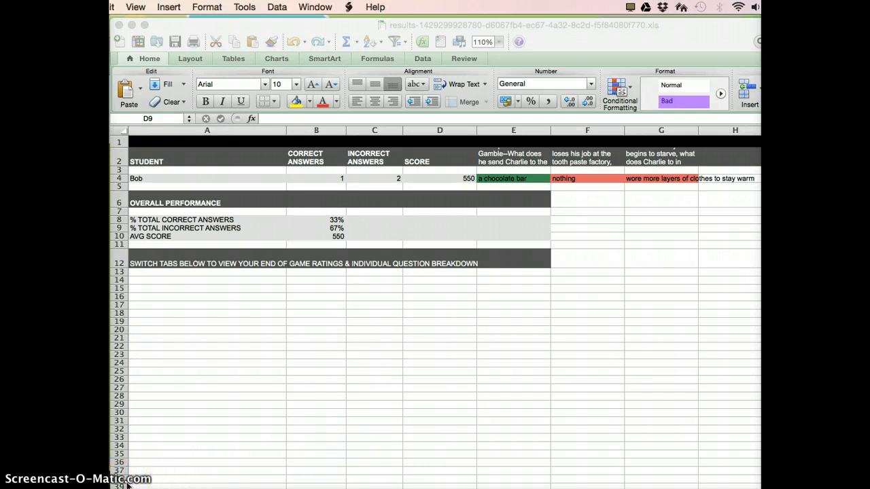